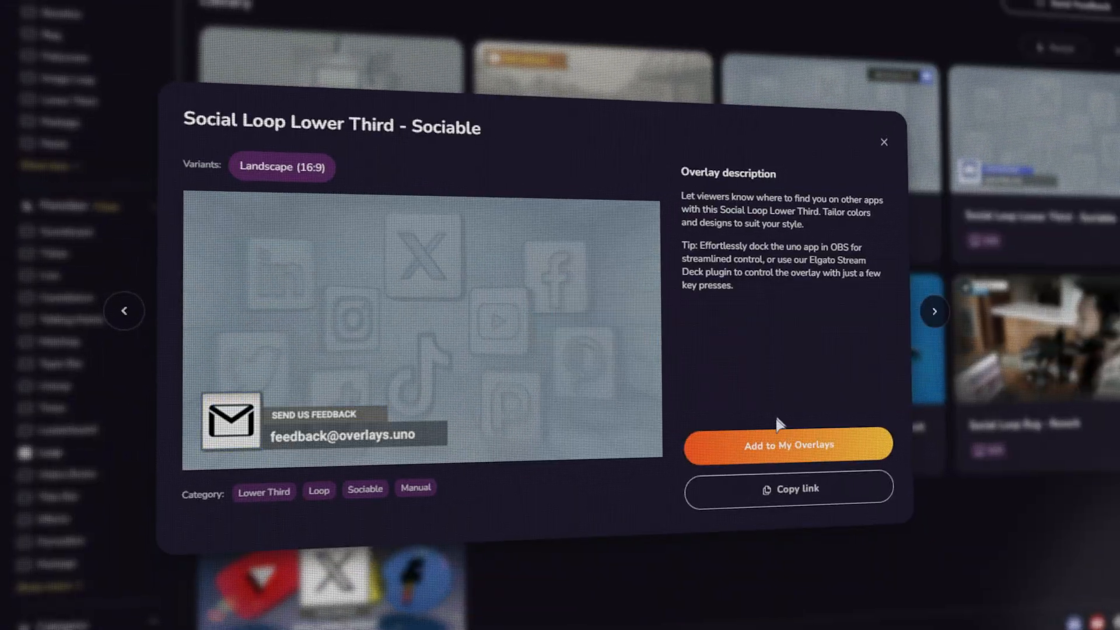
# Save the Social Loop Lower Third, add it as an OBS Browser source, and switch it on.
pyautogui.click(789, 445)
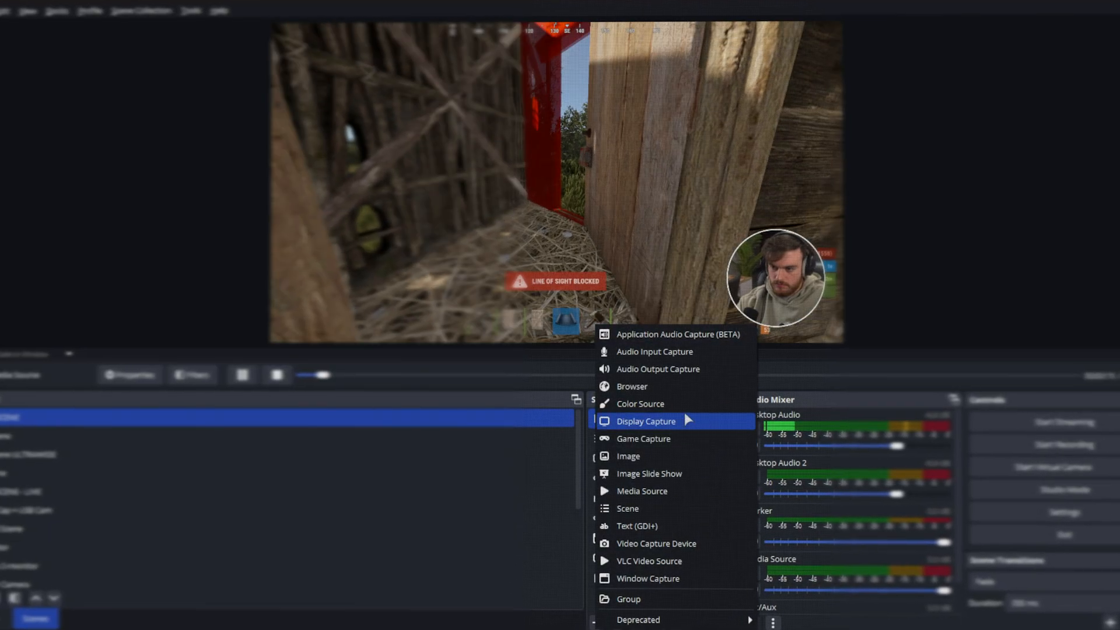
pyautogui.click(632, 387)
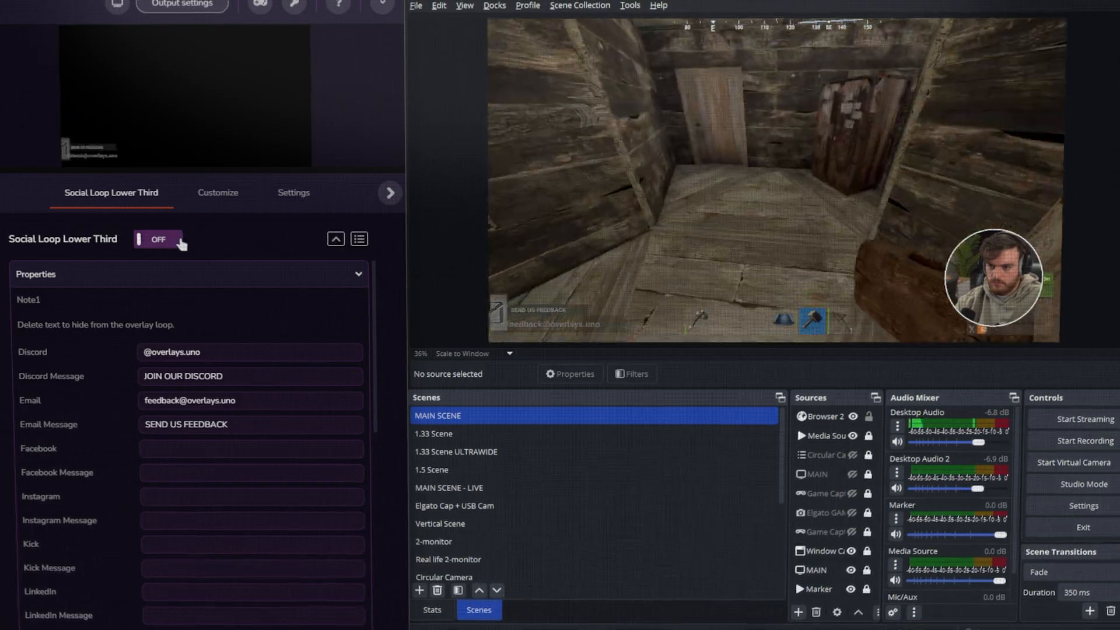
pyautogui.click(158, 239)
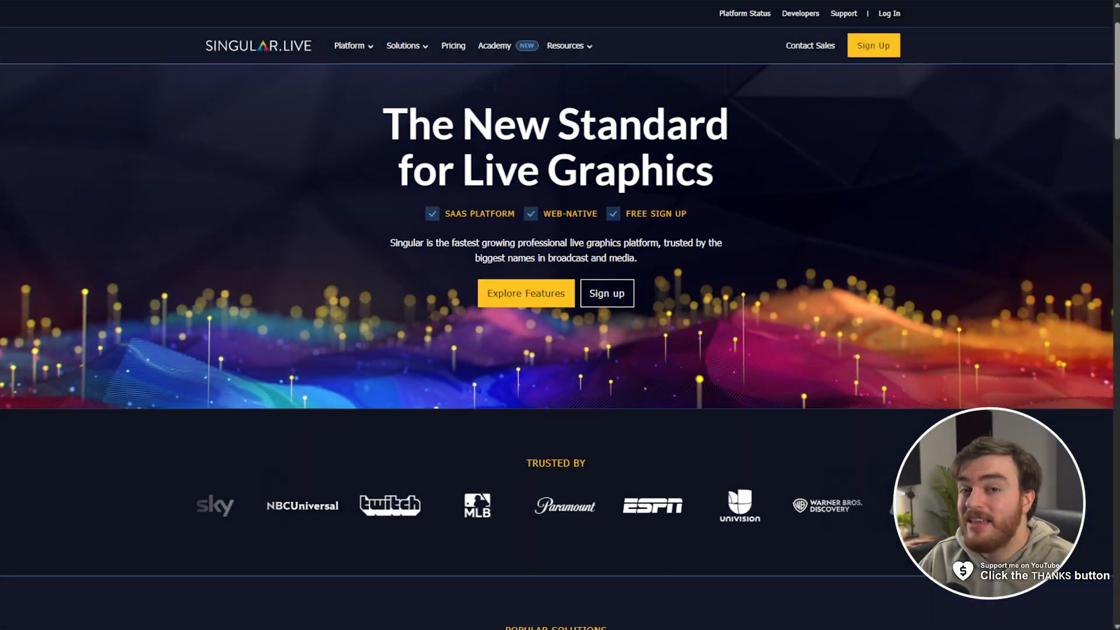
# Scroll the Singular.live home page down to its sports graphics section.
pyautogui.scroll(-3)
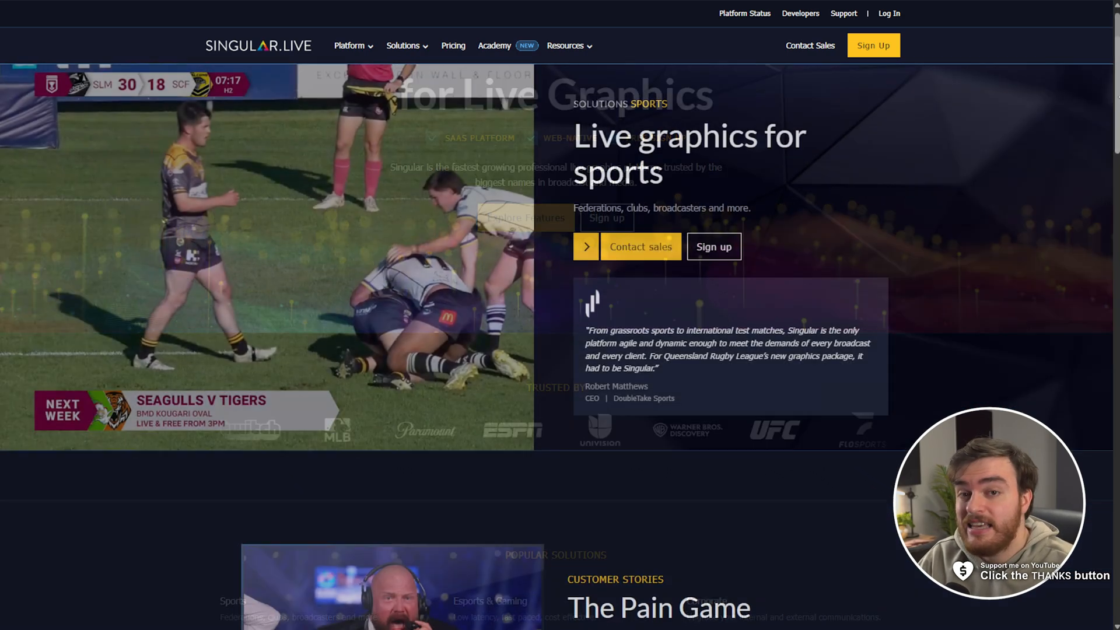
pyautogui.scroll(-3)
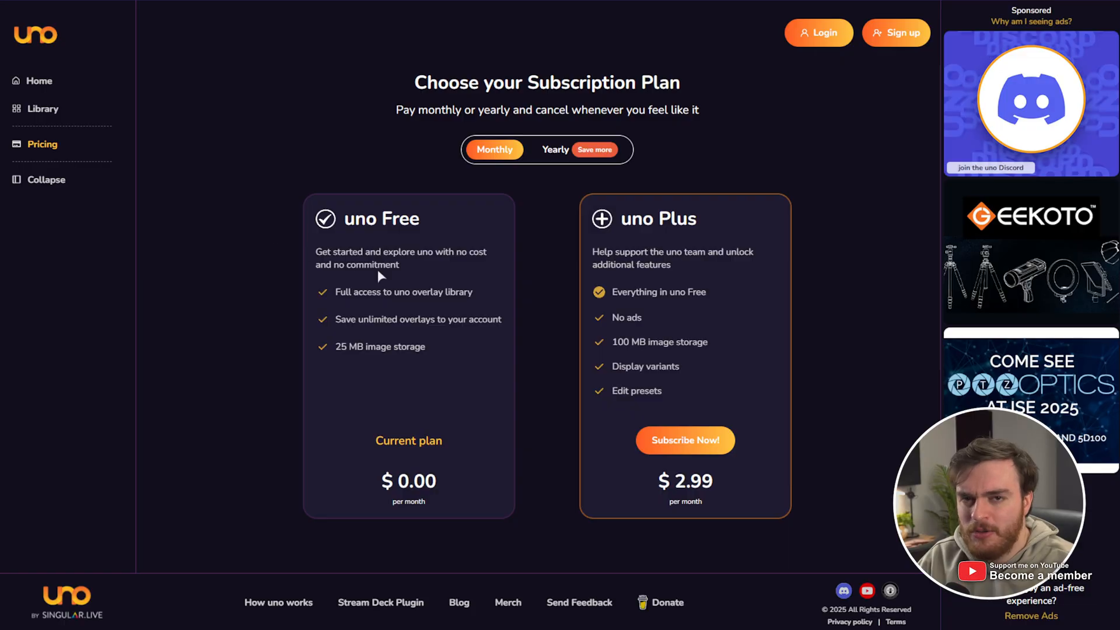
pyautogui.moveTo(421, 281)
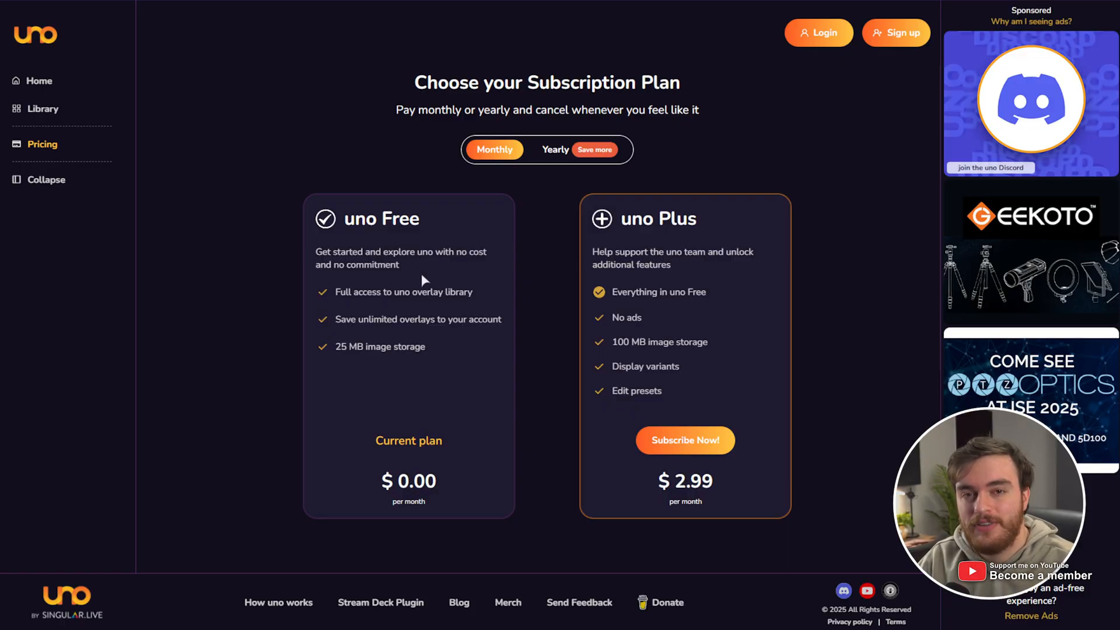
# Open the overlays.uno Library from the sidebar and scroll through the overlay grid.
pyautogui.click(42, 109)
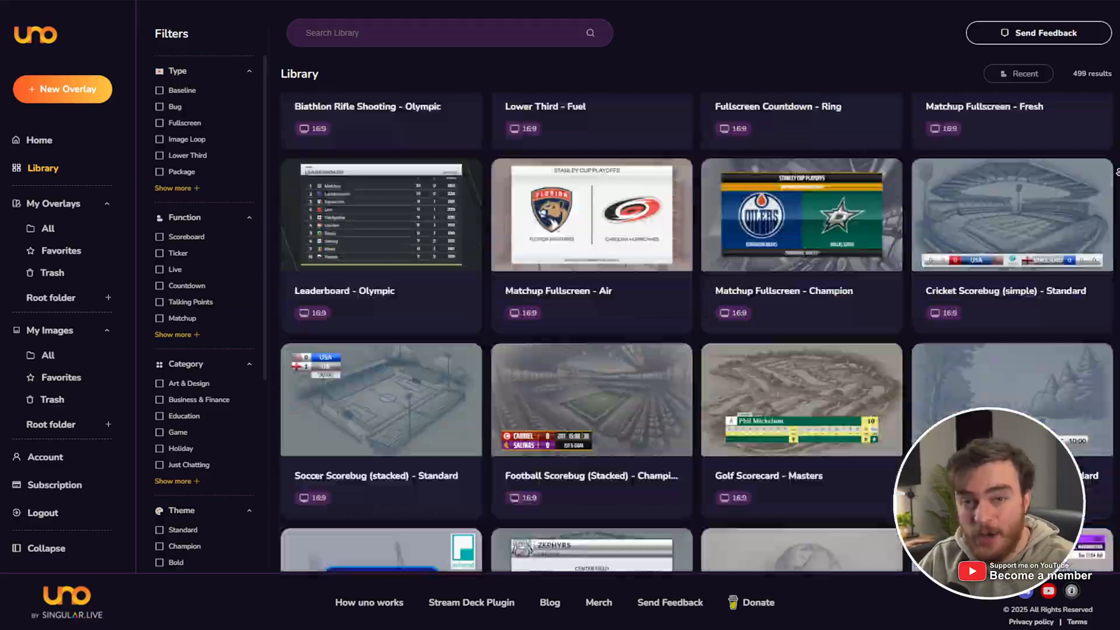
pyautogui.scroll(-3)
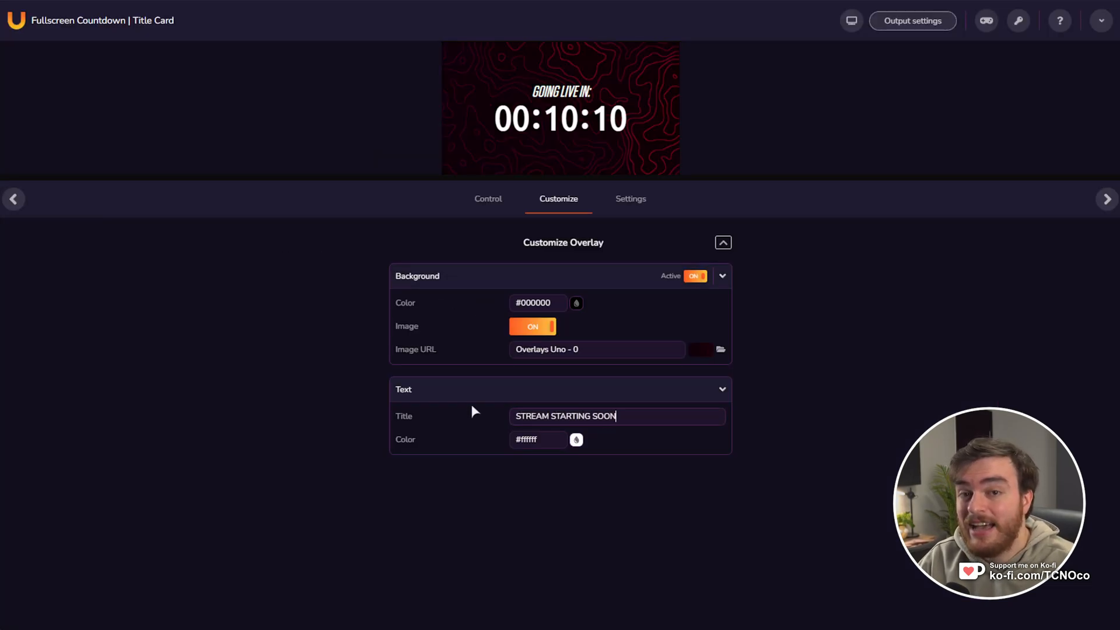
pyautogui.moveTo(851, 20)
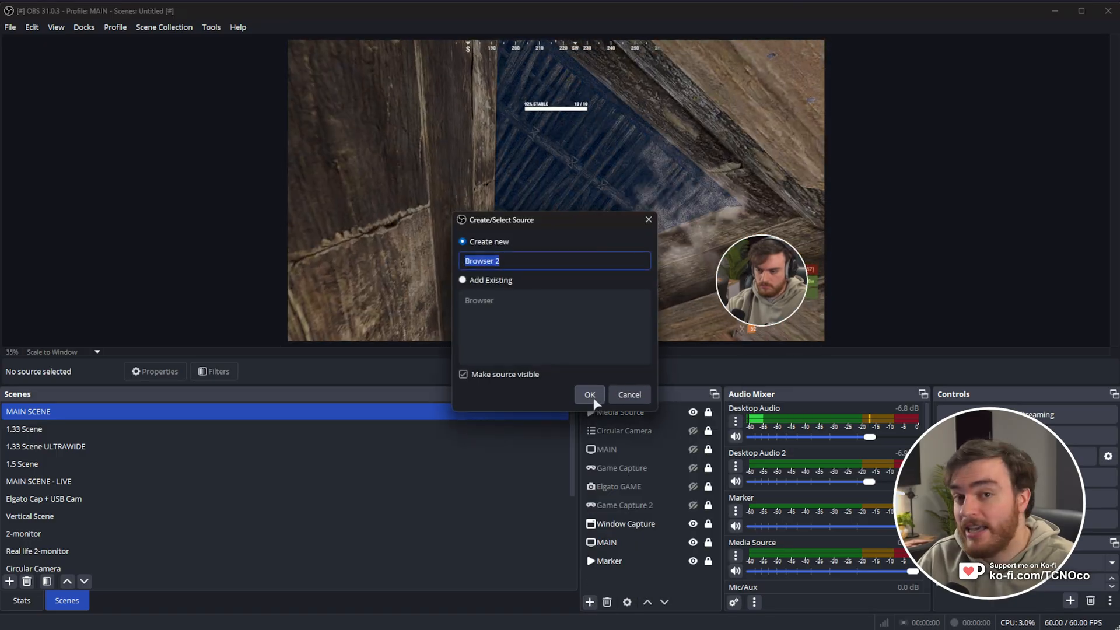
# Add the countdown as an OBS Browser source with the uno URL and lower its hours by one.
pyautogui.click(590, 395)
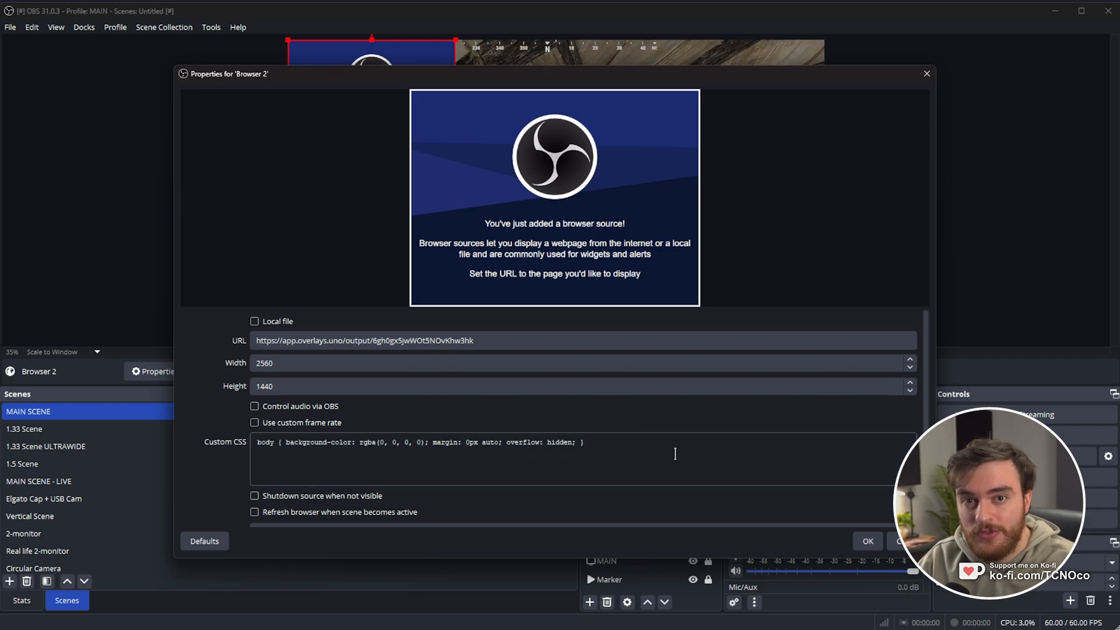
pyautogui.click(867, 542)
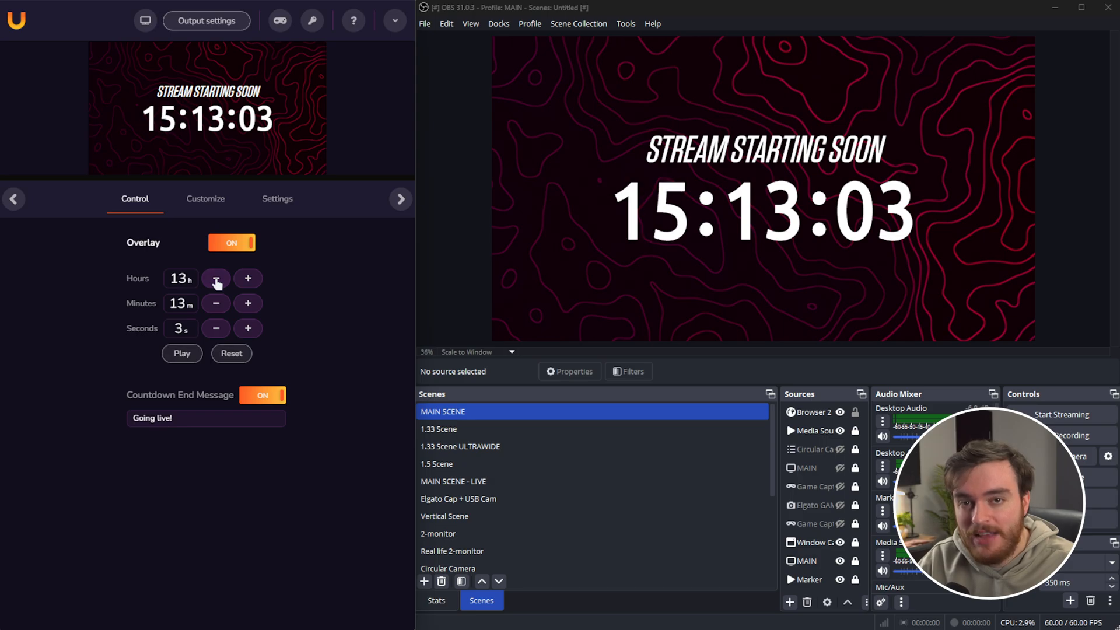
pyautogui.click(181, 353)
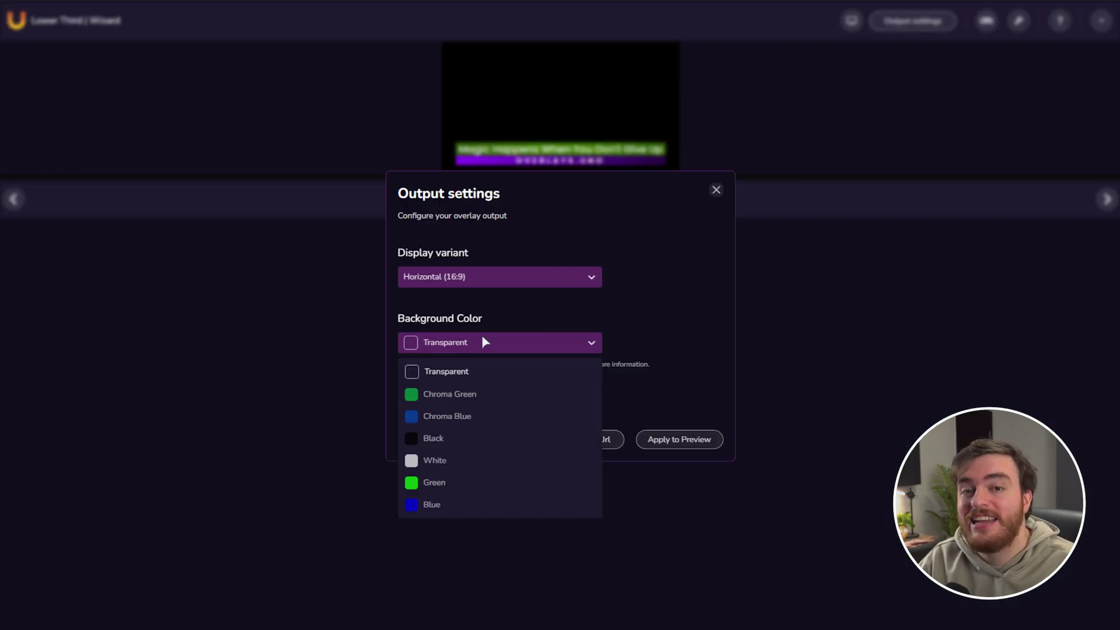
# Set the Lower Third output background to Chroma Green and open the chroma key guide.
pyautogui.click(449, 394)
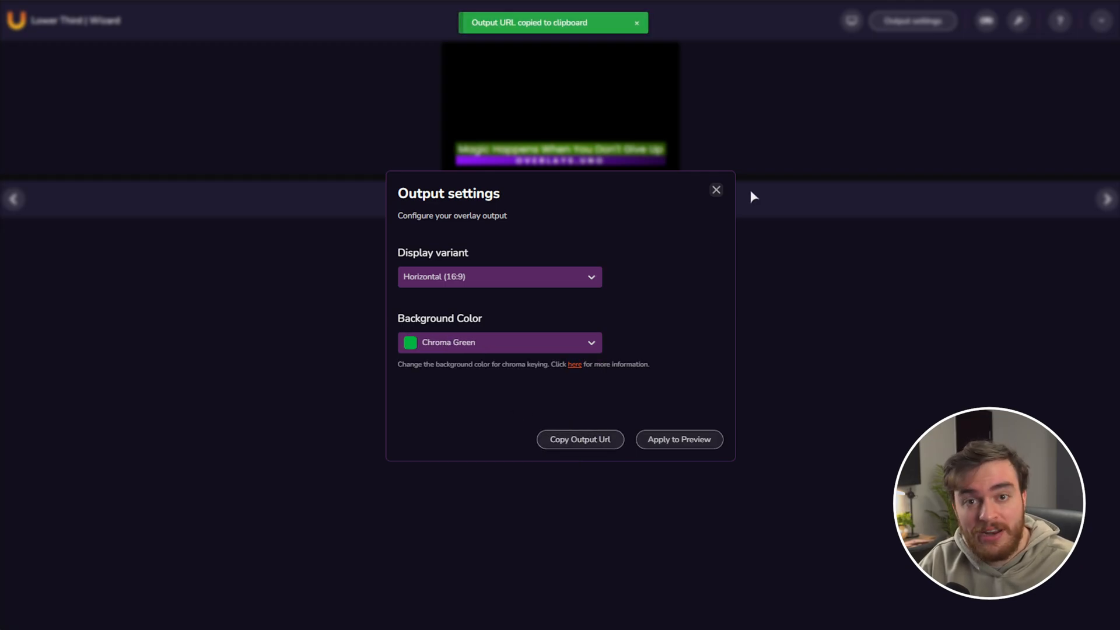
pyautogui.click(574, 364)
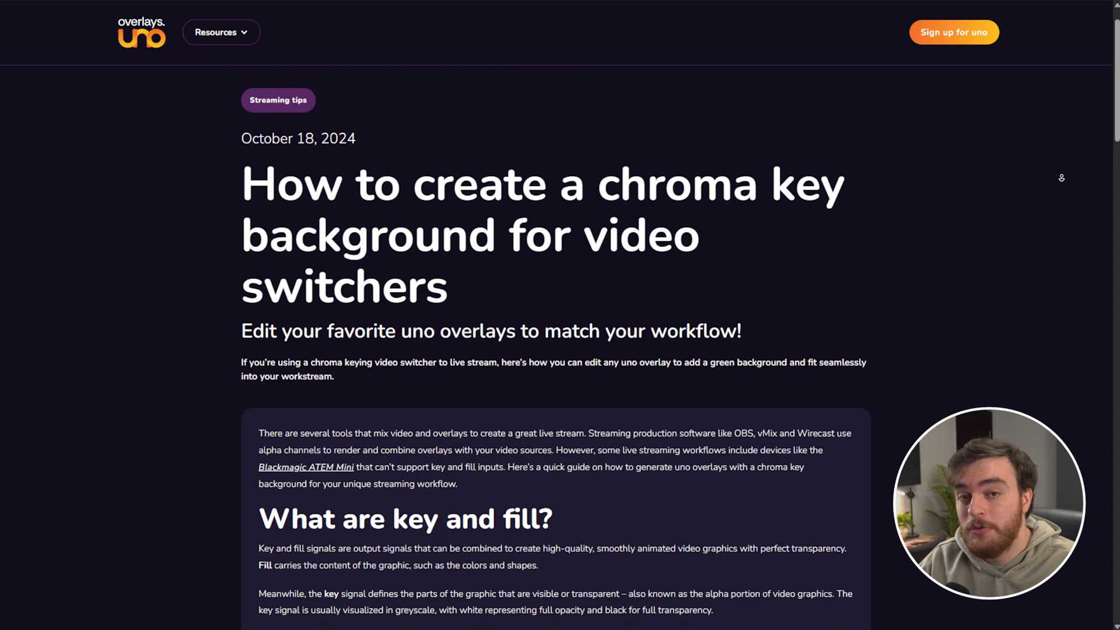
pyautogui.click(306, 467)
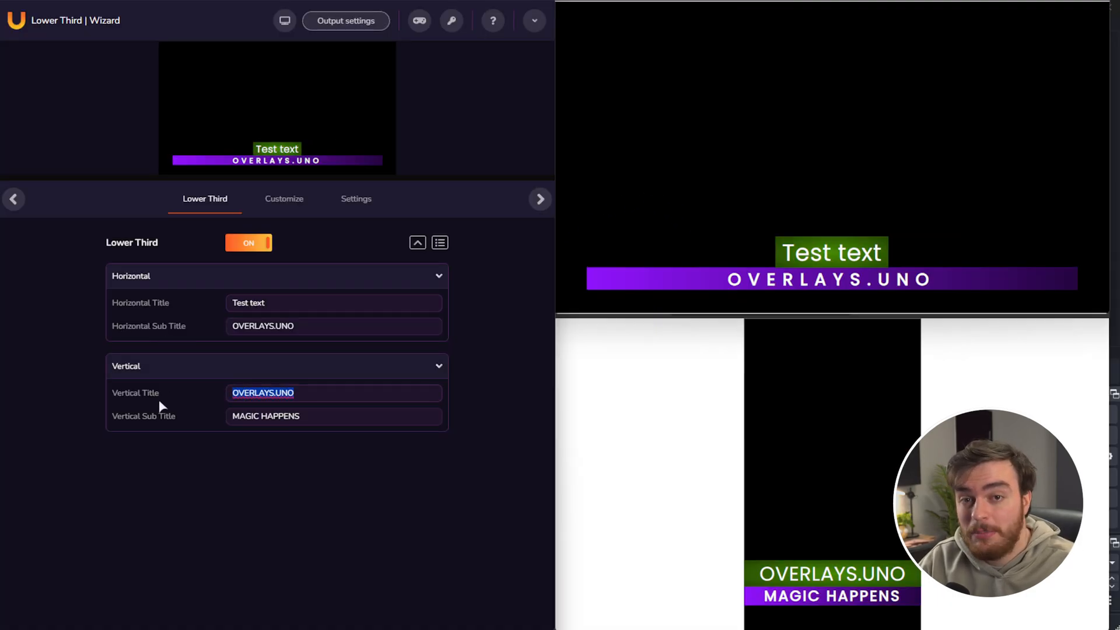
# Type 'More text', 'Google.com' and 'overlays.uno' into the Lower Third title and subtitle fields.
pyautogui.write('More text')
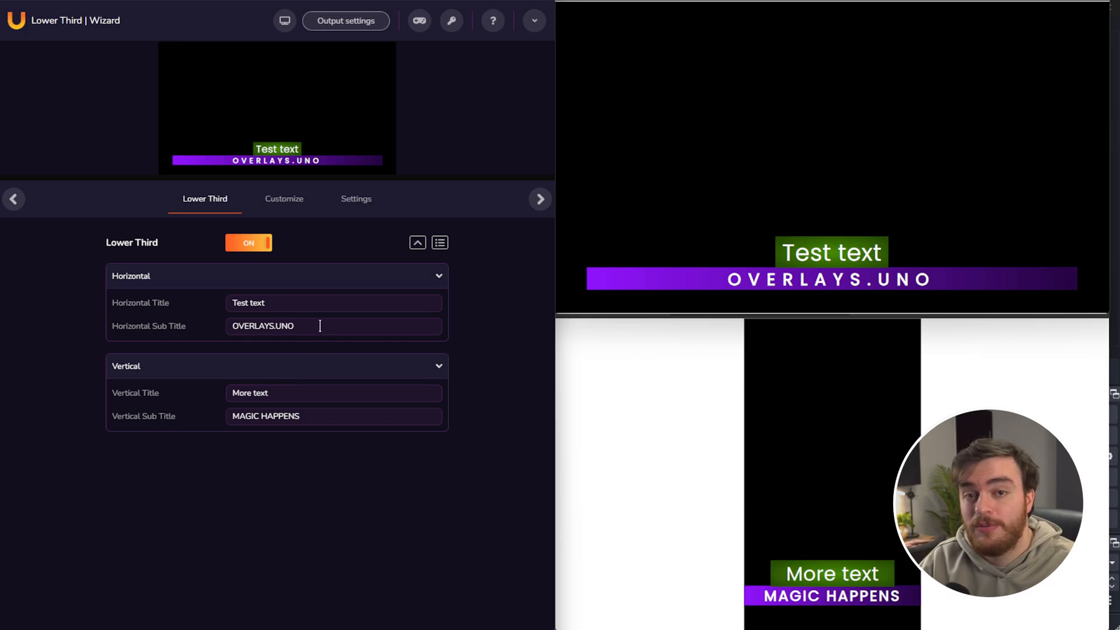
pyautogui.write('Google.com')
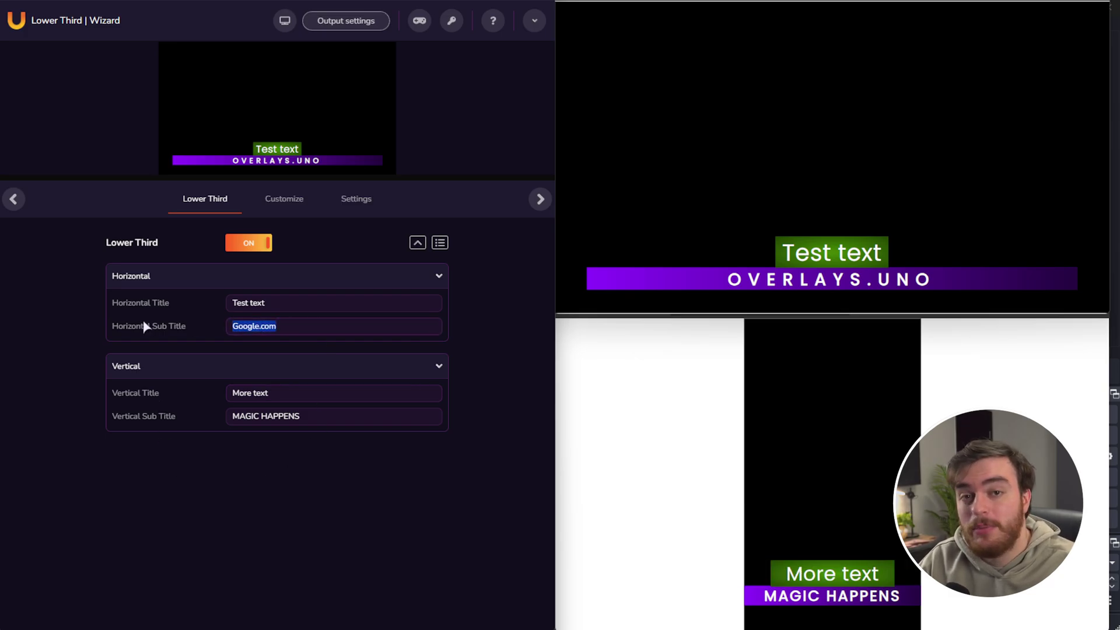
pyautogui.write('overlays.uno')
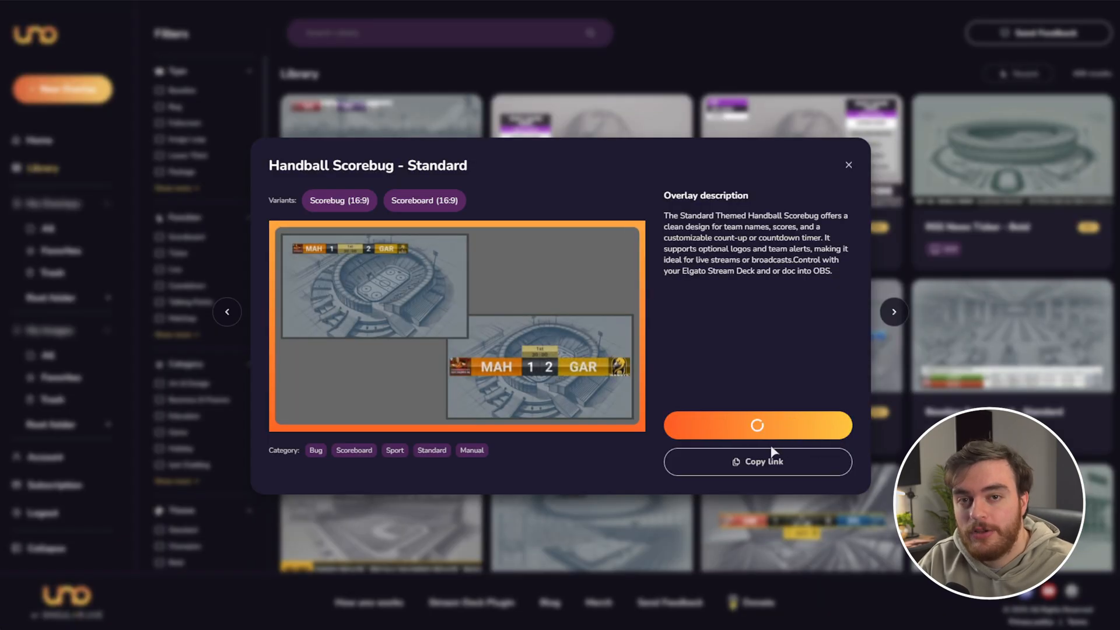
# Copy the link to the Handball Scorebug - Standard overlay.
pyautogui.click(757, 426)
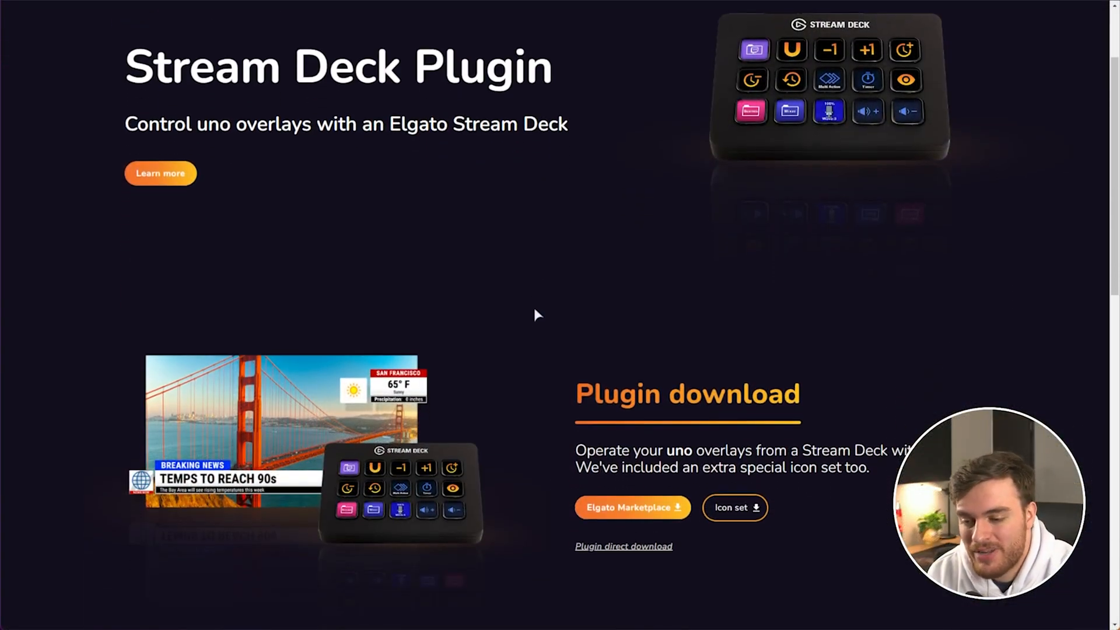
# Open the Overlays.uno plugin listing on Elgato Marketplace and send it to Stream Deck.
pyautogui.click(633, 508)
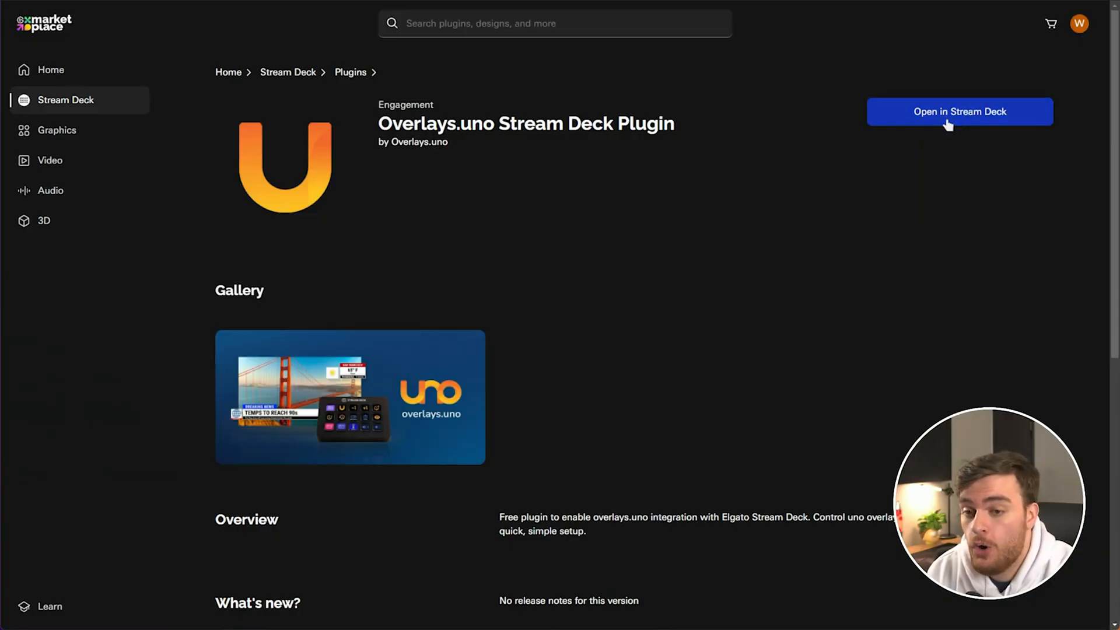
pyautogui.click(960, 111)
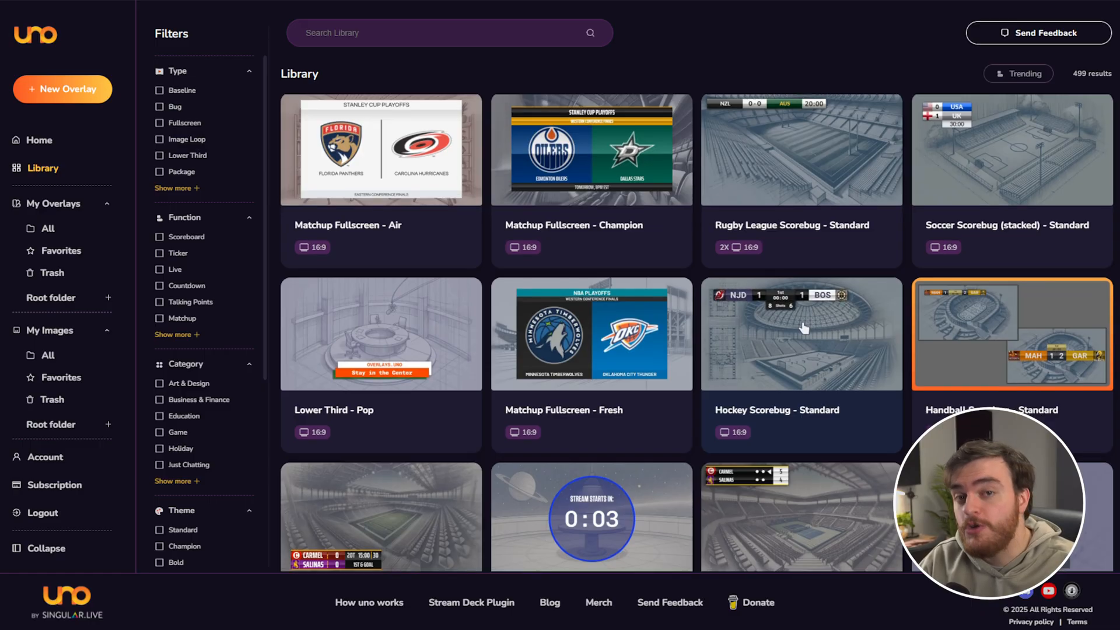
# Reveal more type filters, toggle Package on and off, then show only Baseline overlays.
pyautogui.scroll(-3)
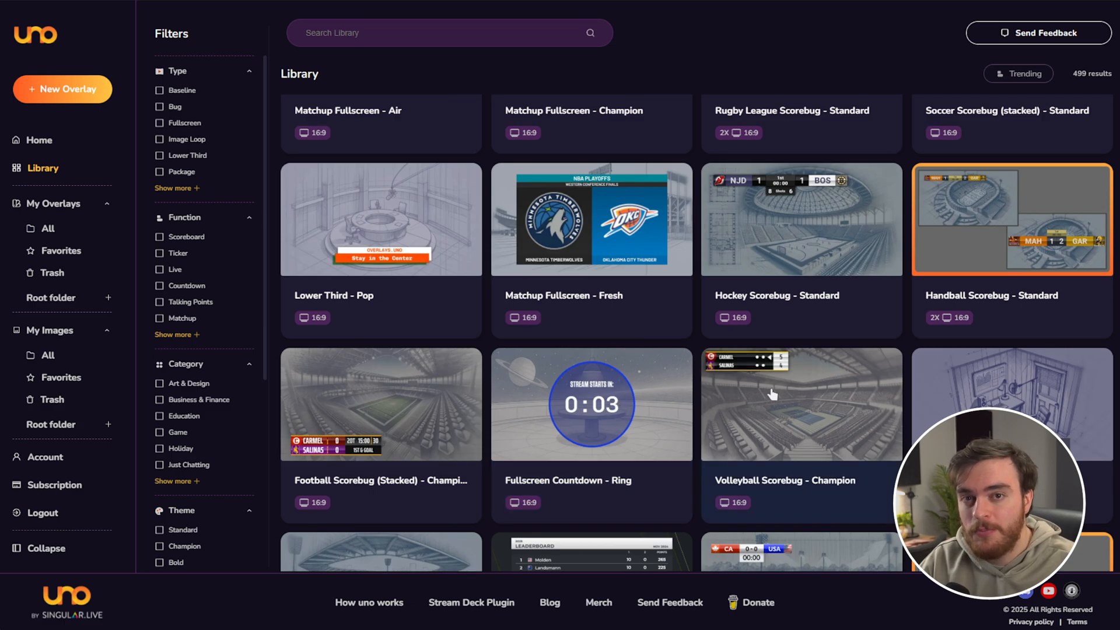
pyautogui.moveTo(846, 387)
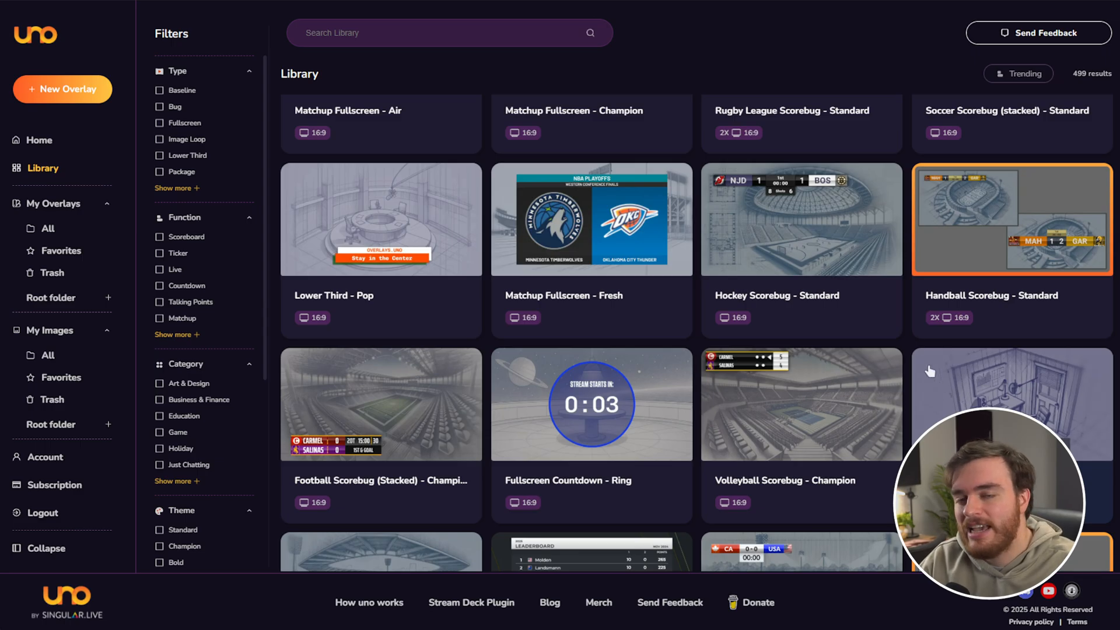
pyautogui.scroll(-3)
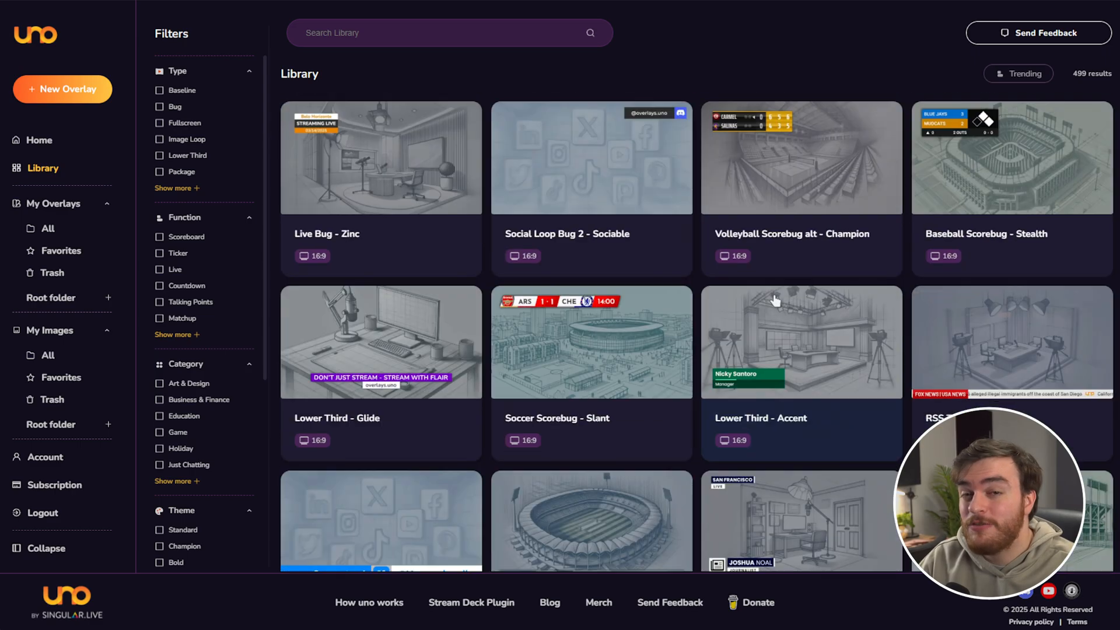
pyautogui.scroll(-3)
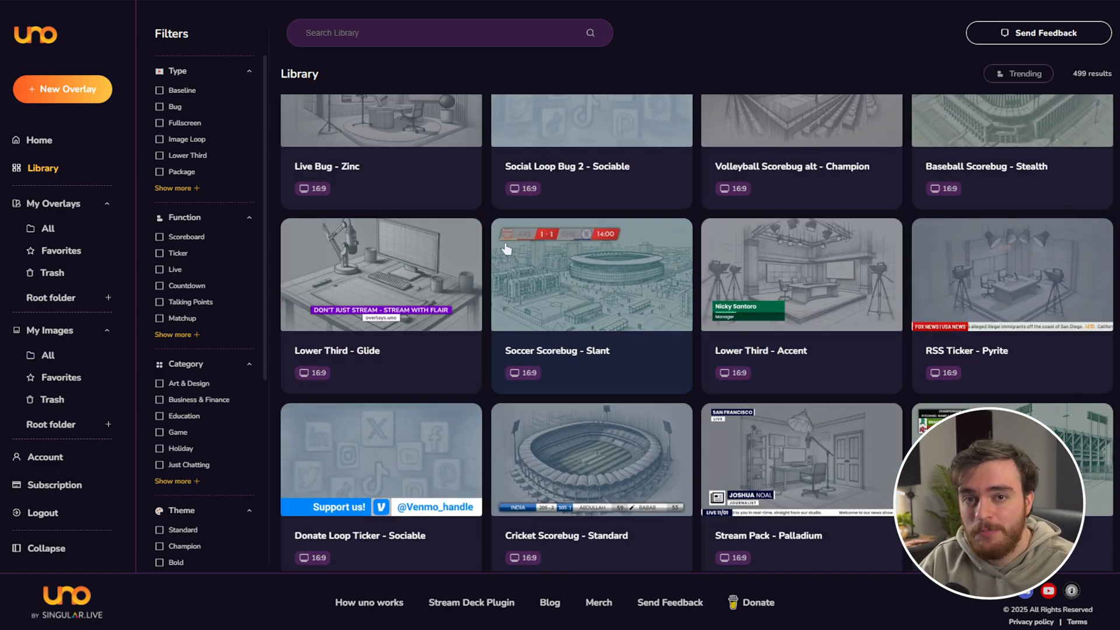
pyautogui.click(177, 187)
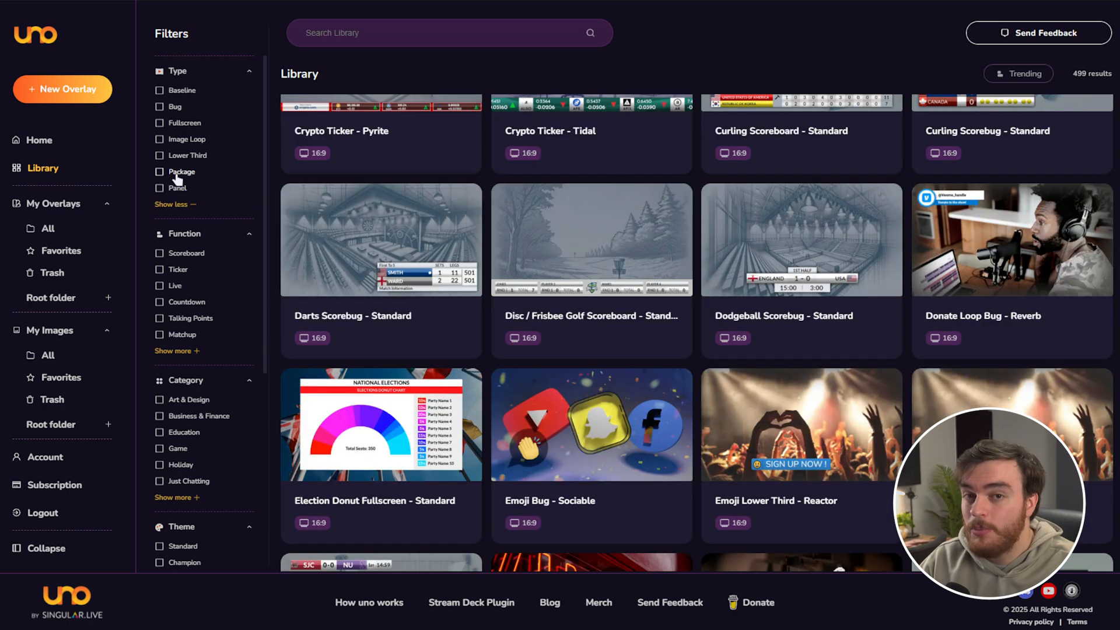
pyautogui.click(160, 171)
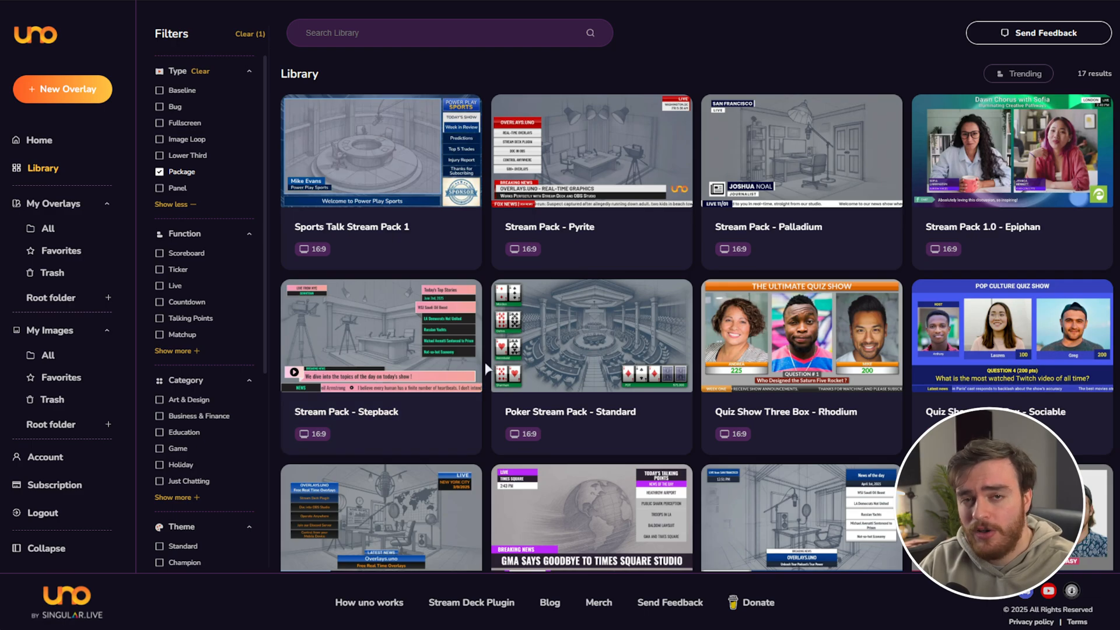
pyautogui.click(160, 171)
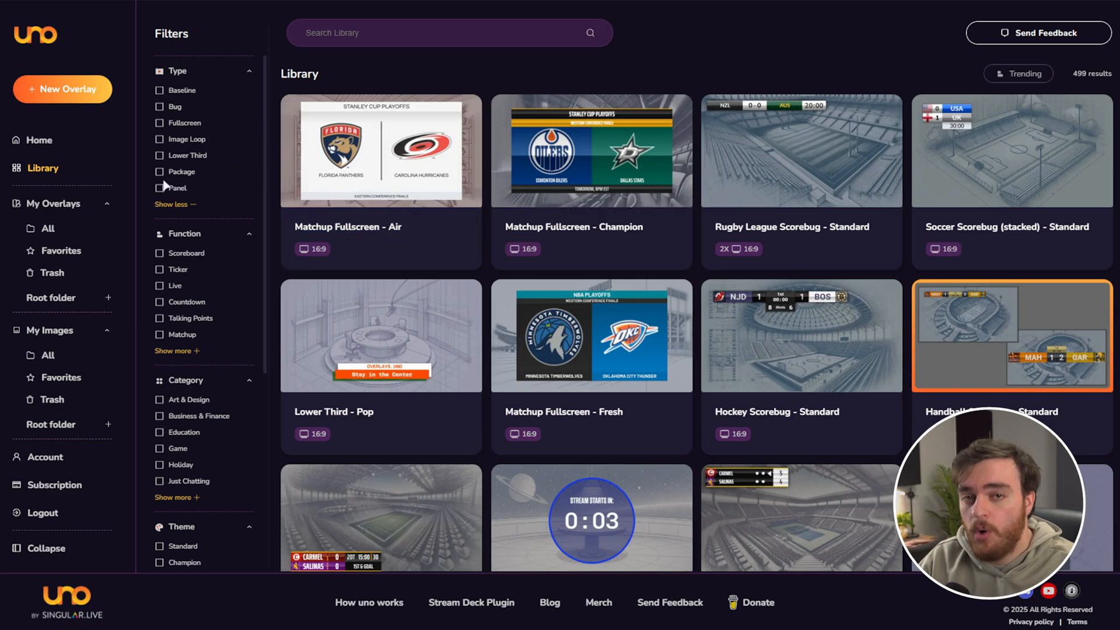
pyautogui.click(160, 90)
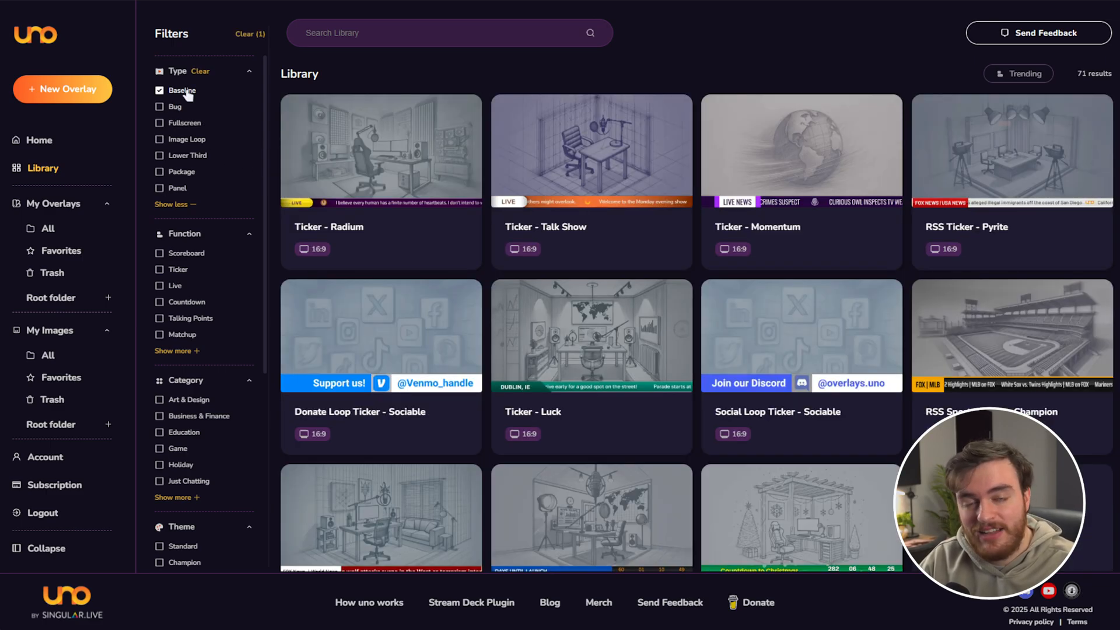
pyautogui.click(159, 188)
pyautogui.write('adver')
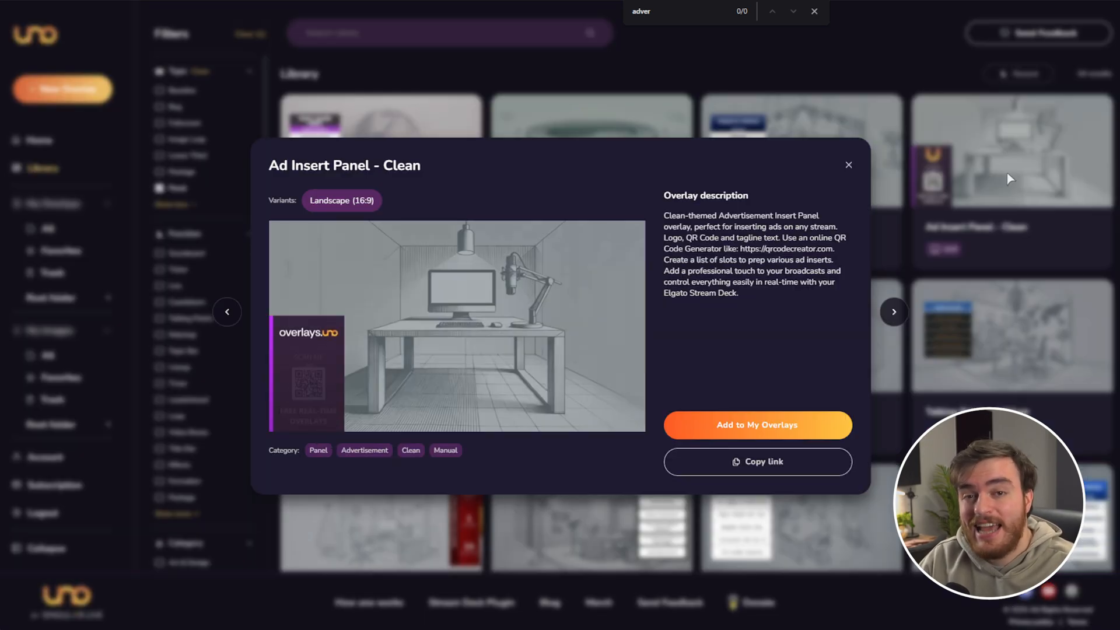
# Close the Ad Insert details, browse Ticker and Live, and add Live Popup 1.
pyautogui.click(758, 425)
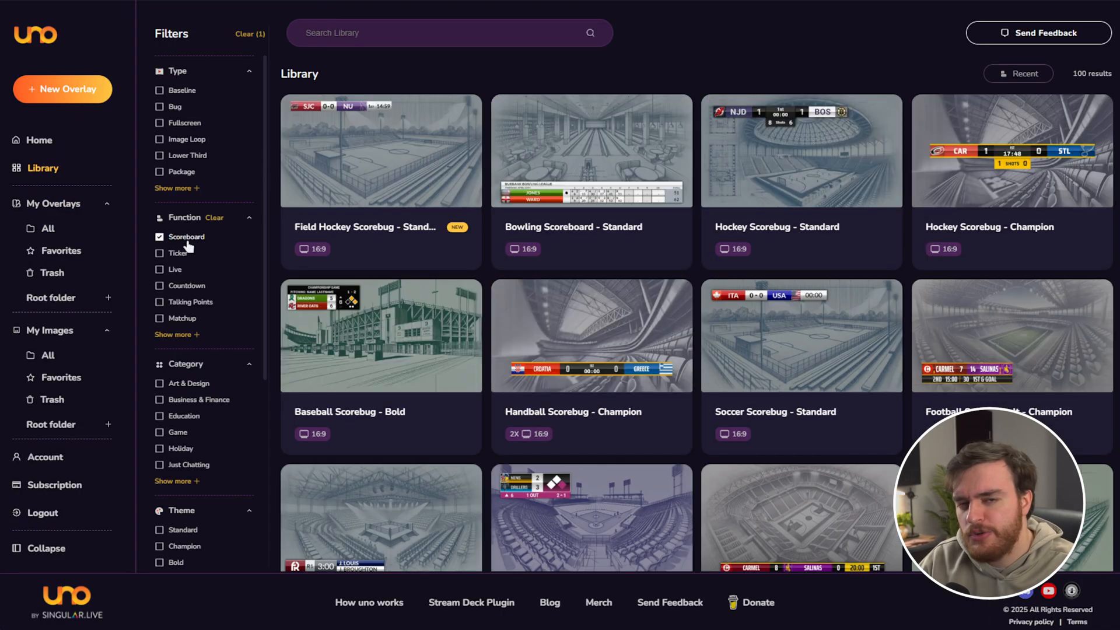
pyautogui.click(159, 253)
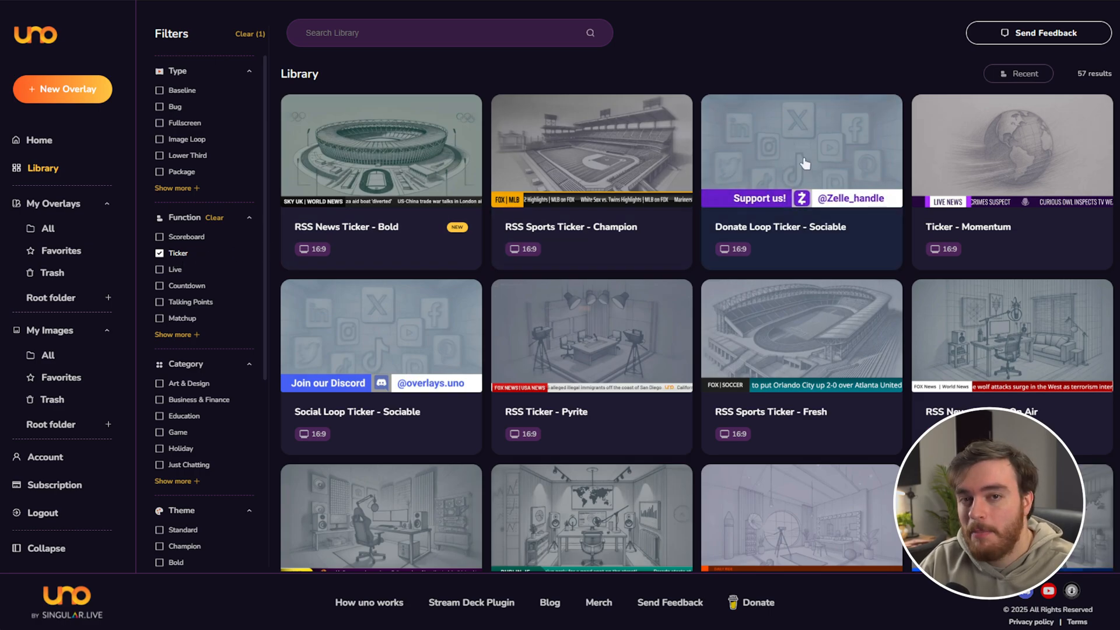
pyautogui.click(803, 157)
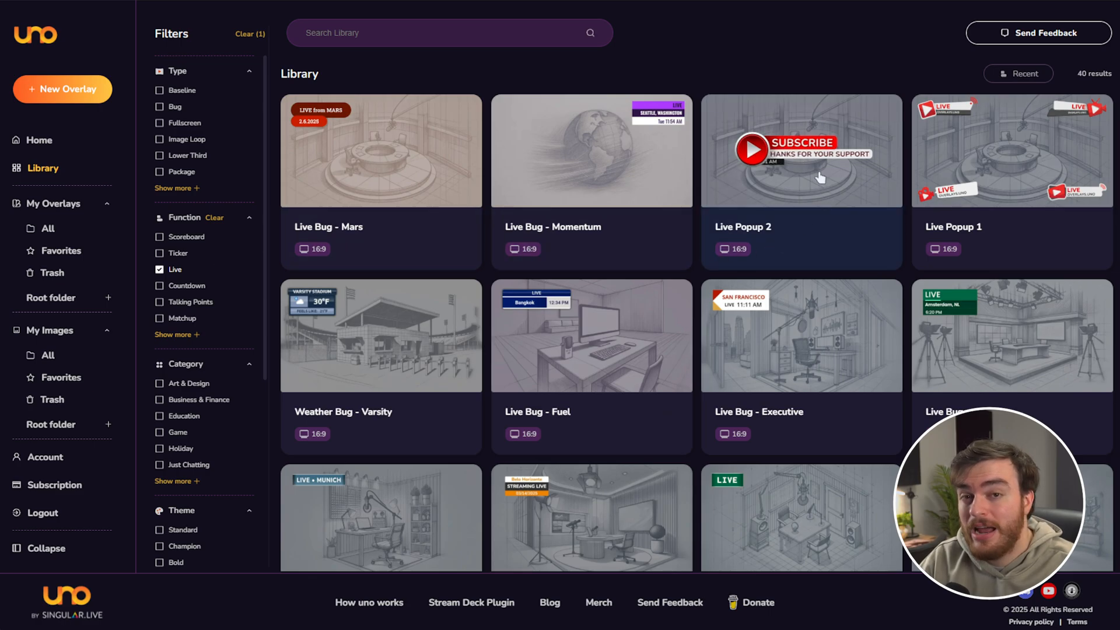
pyautogui.moveTo(1024, 174)
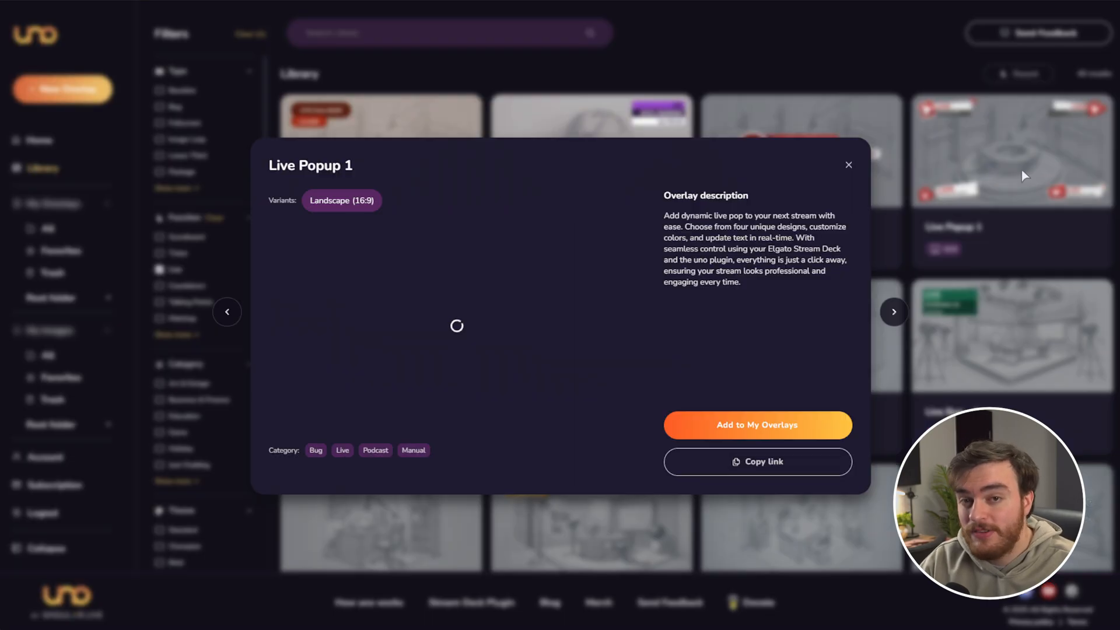
pyautogui.click(758, 426)
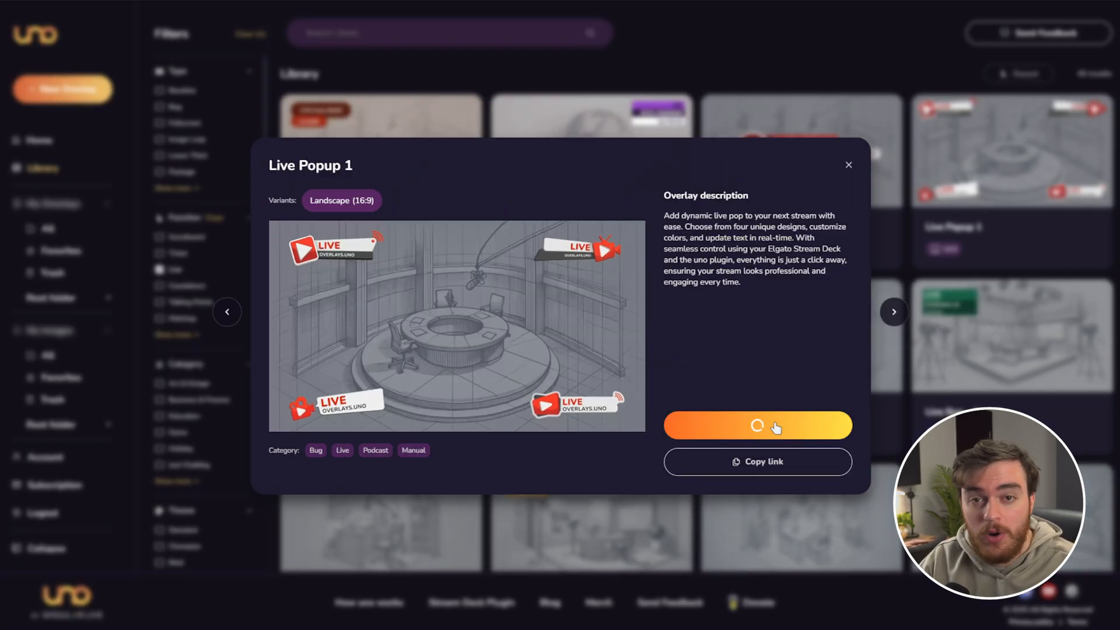
pyautogui.click(758, 426)
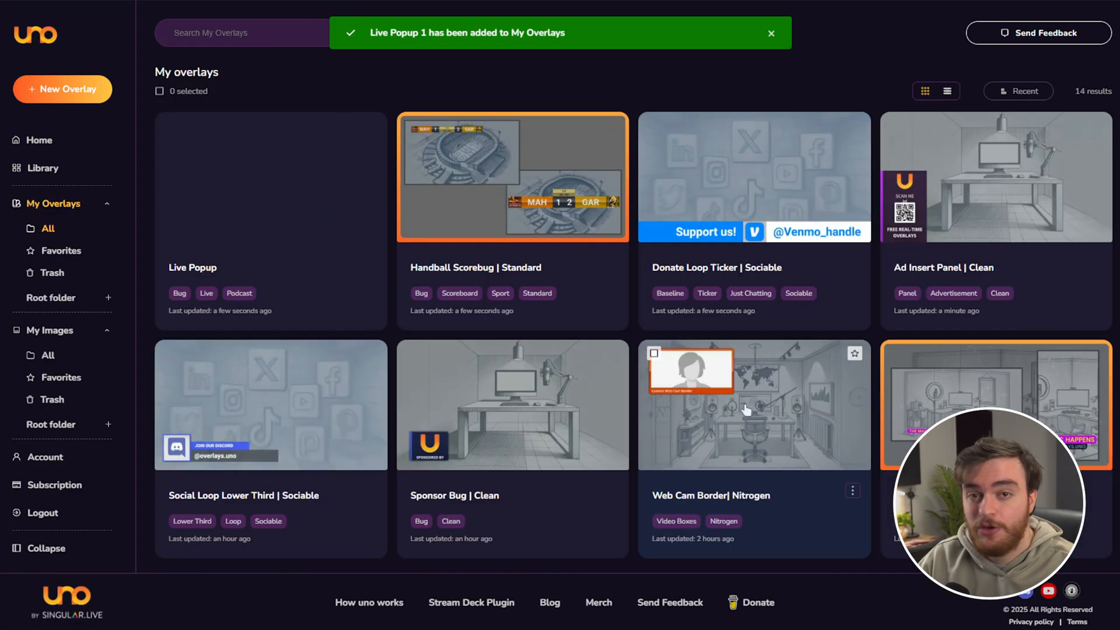
pyautogui.click(43, 168)
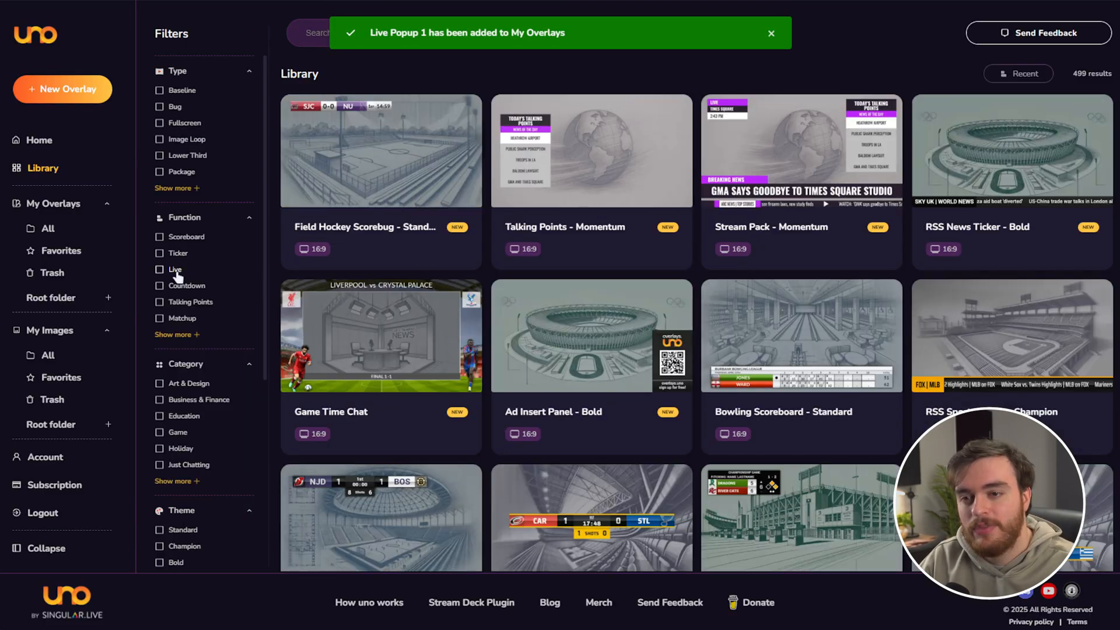
# Filter to Countdown overlays and preview the Fullscreen Countdown - Title Card.
pyautogui.click(159, 286)
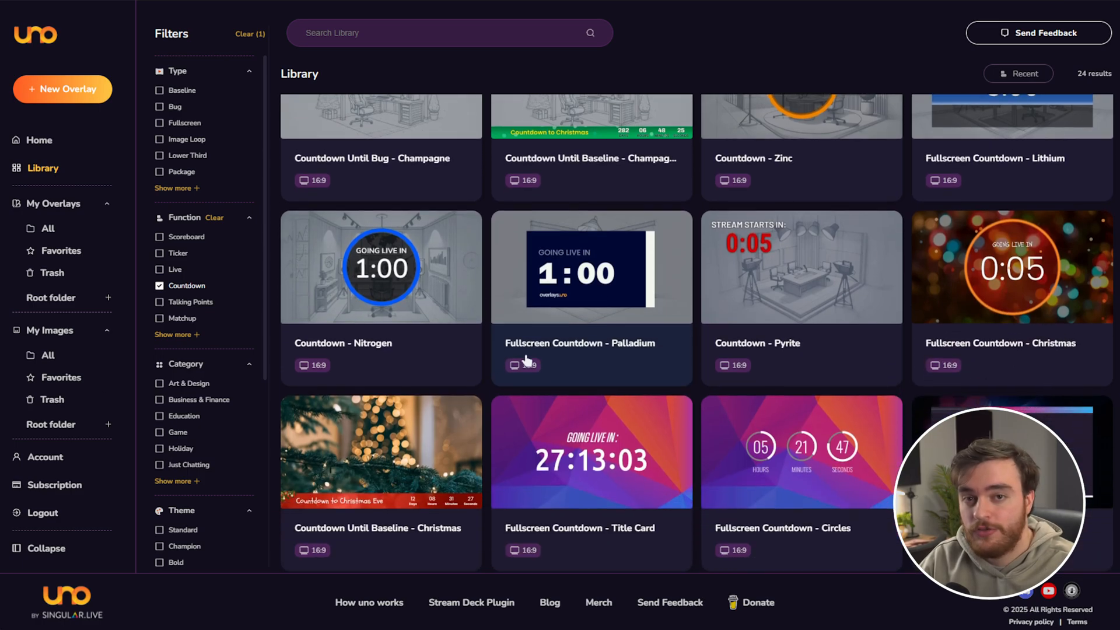
pyautogui.click(592, 453)
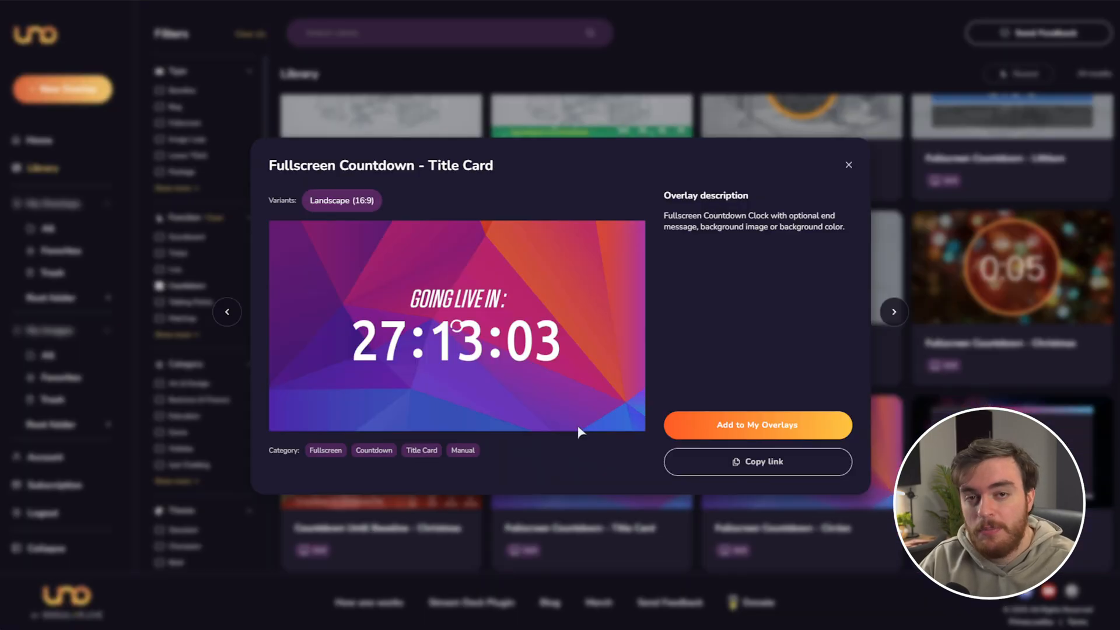
pyautogui.click(849, 165)
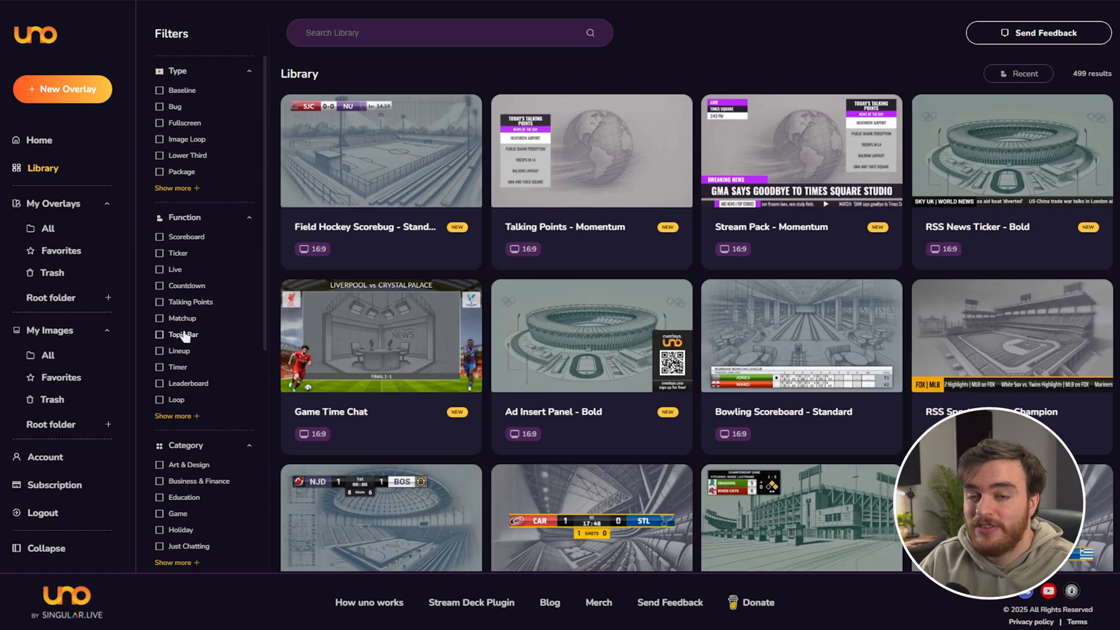
# Browse Topic Bar, Lineup, Timer, Title Bar and Effects, ending on Sponsorship overlays.
pyautogui.click(160, 334)
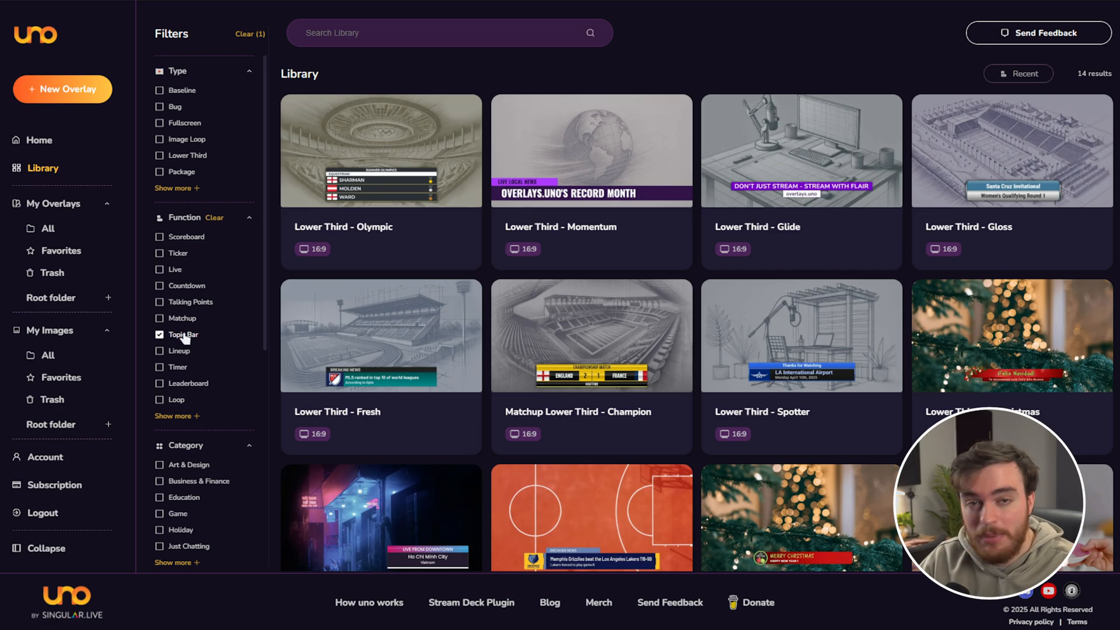
pyautogui.click(159, 351)
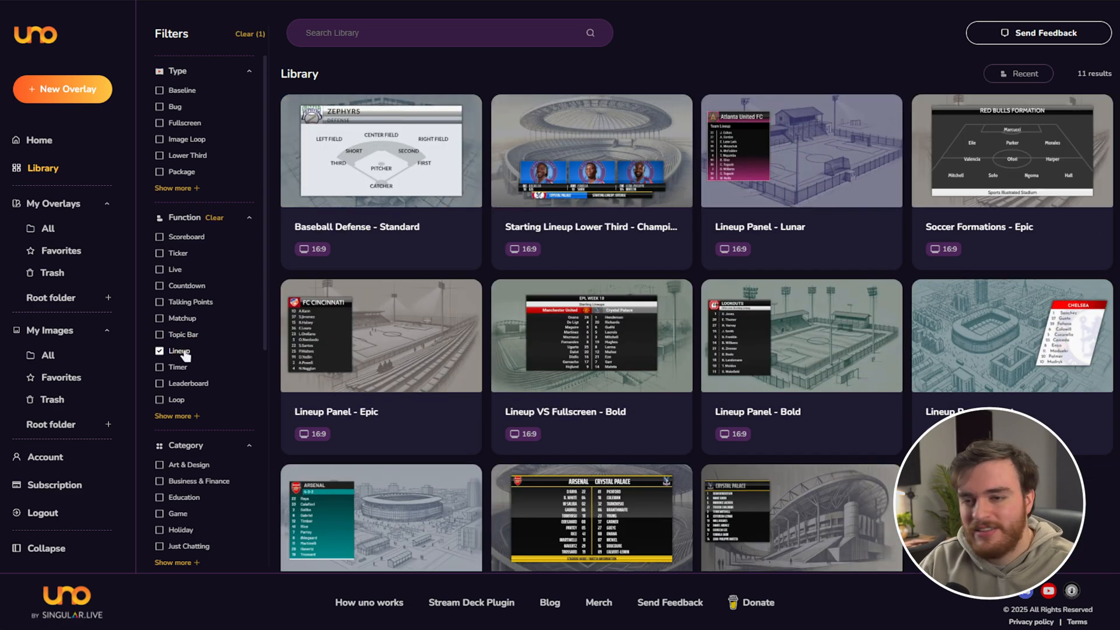
pyautogui.click(160, 318)
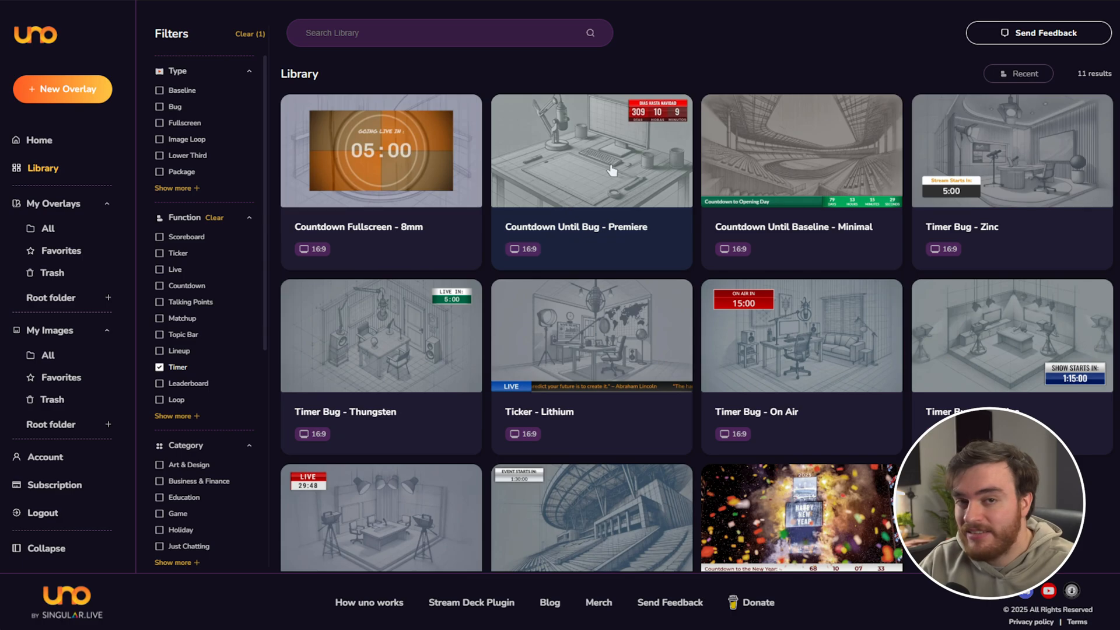
pyautogui.moveTo(673, 55)
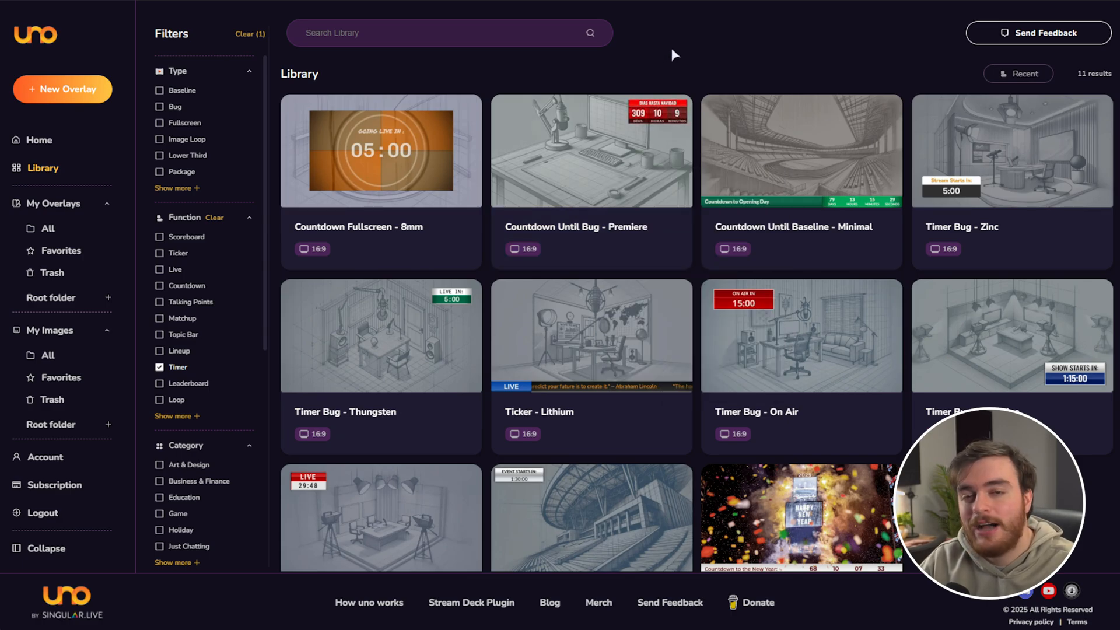
pyautogui.click(1012, 152)
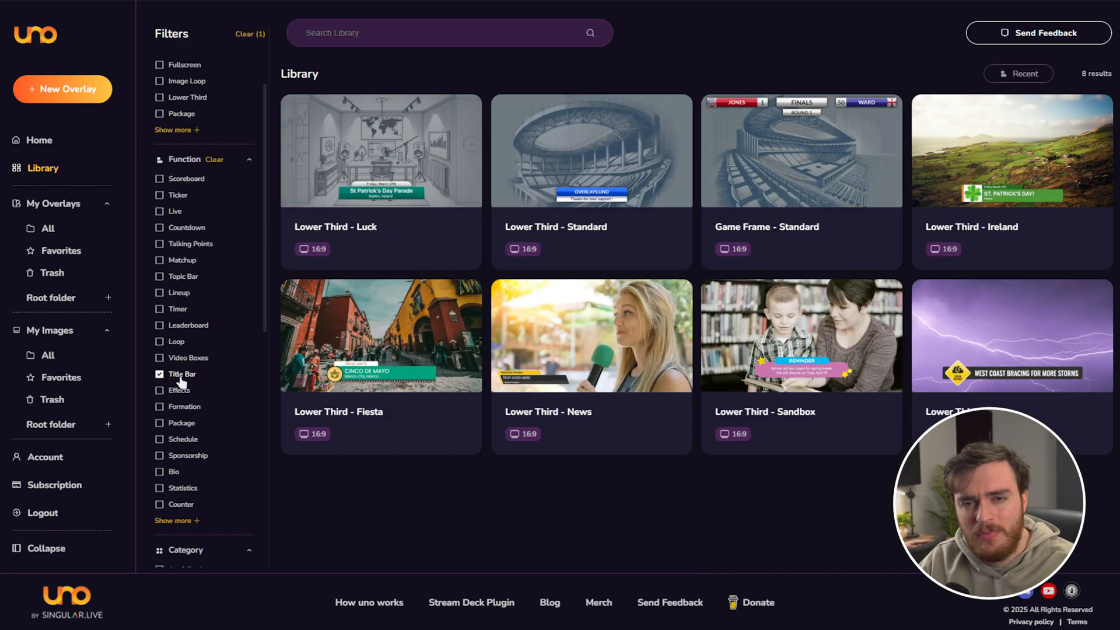
pyautogui.click(159, 423)
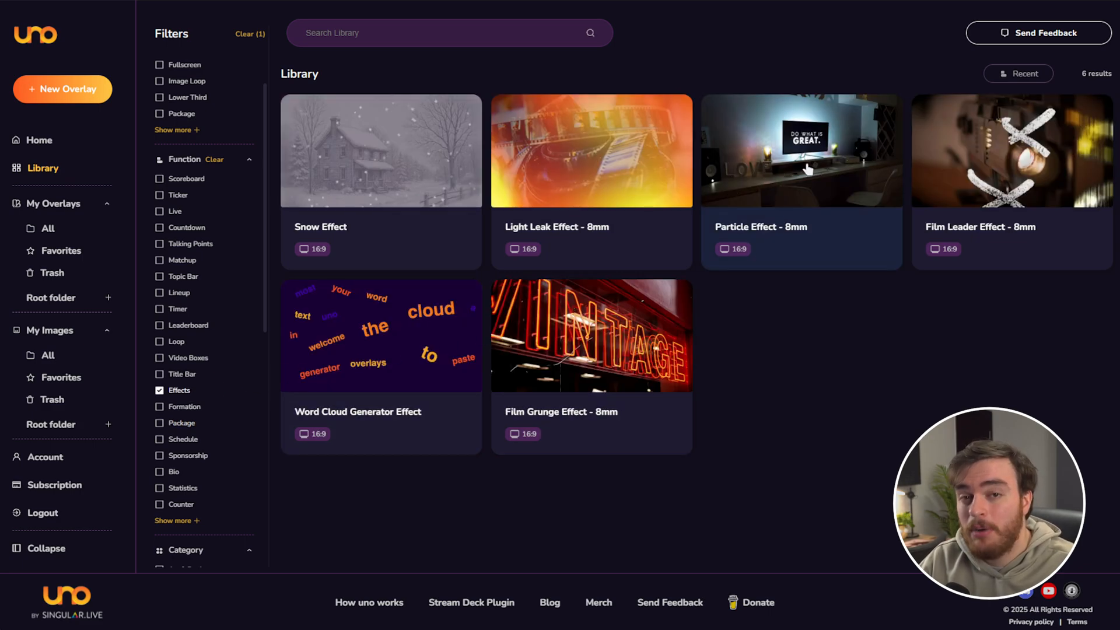
pyautogui.moveTo(835, 183)
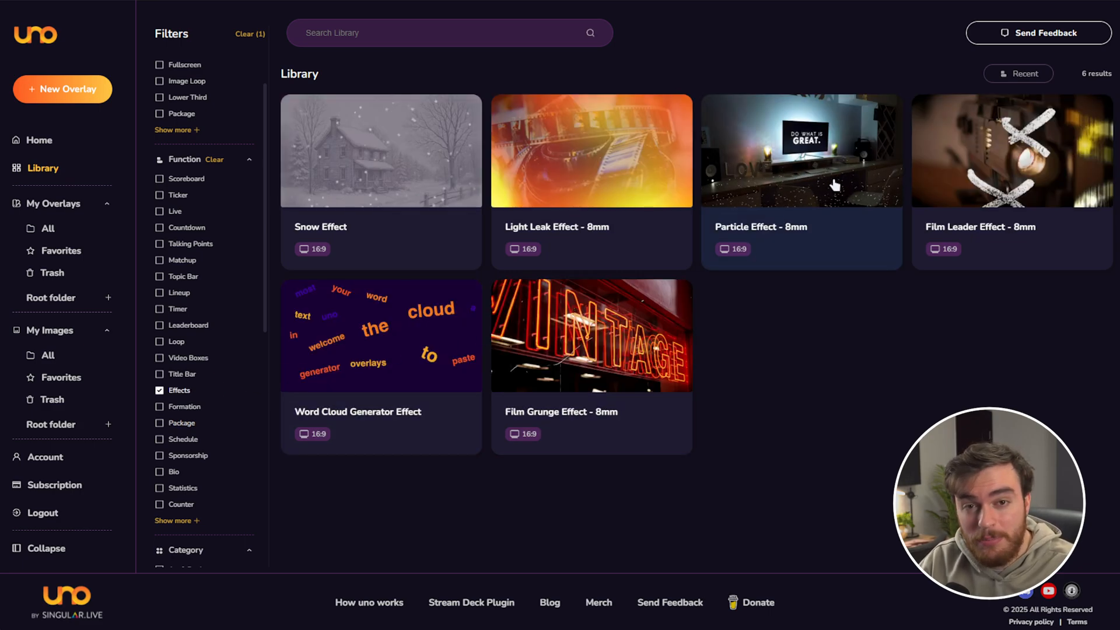
pyautogui.click(160, 456)
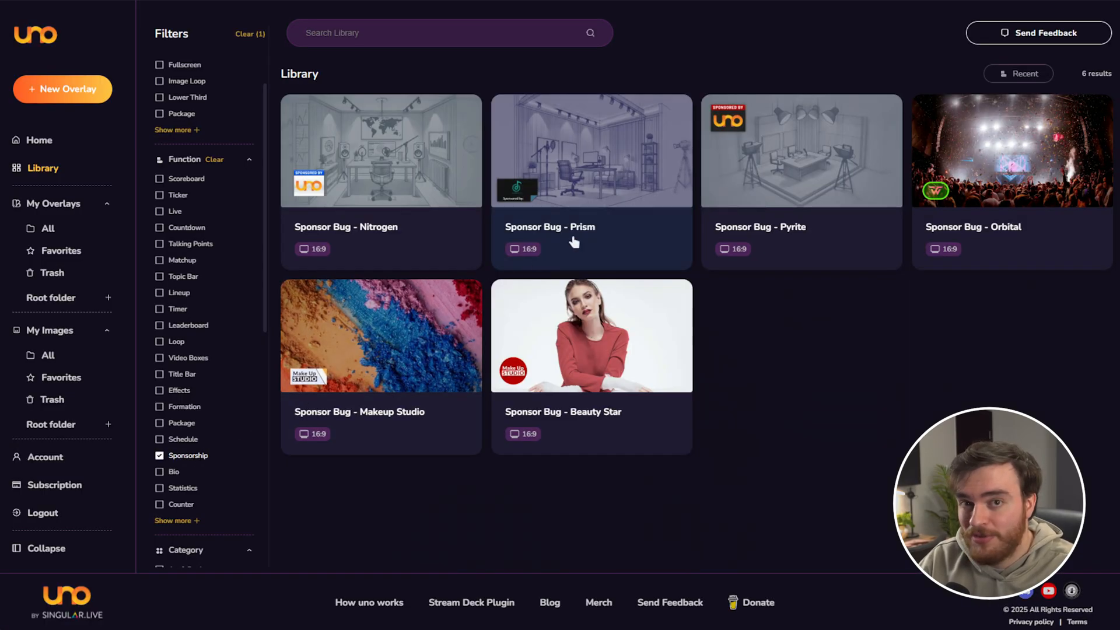
pyautogui.moveTo(742, 165)
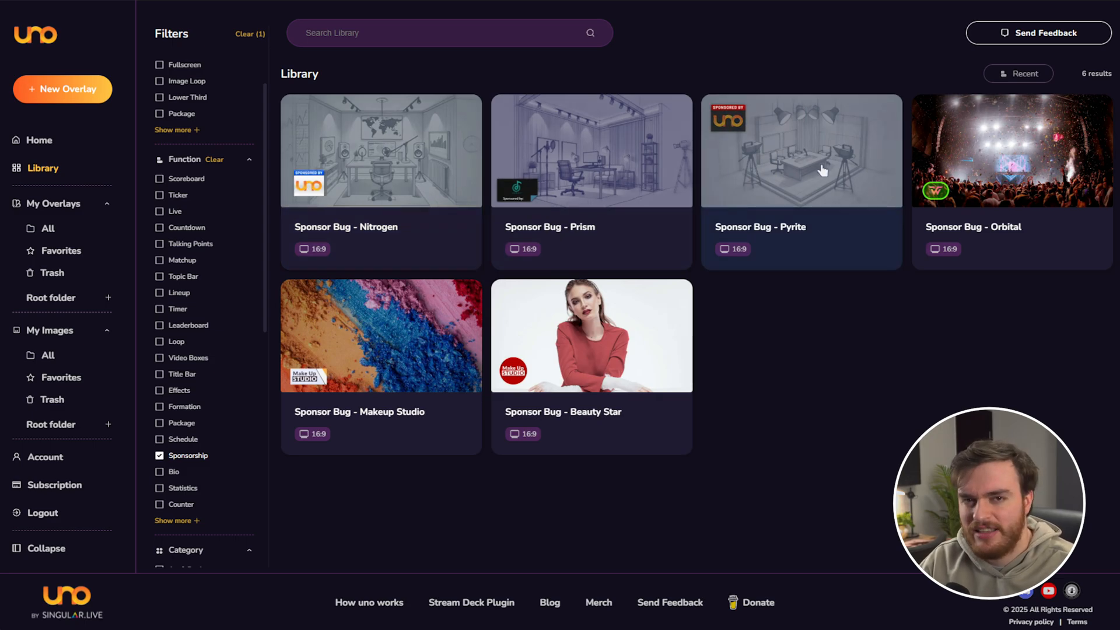
# Review the Sponsor Bug - Pyrite details, then move on to Progress Bar Baseline - Burst.
pyautogui.click(823, 169)
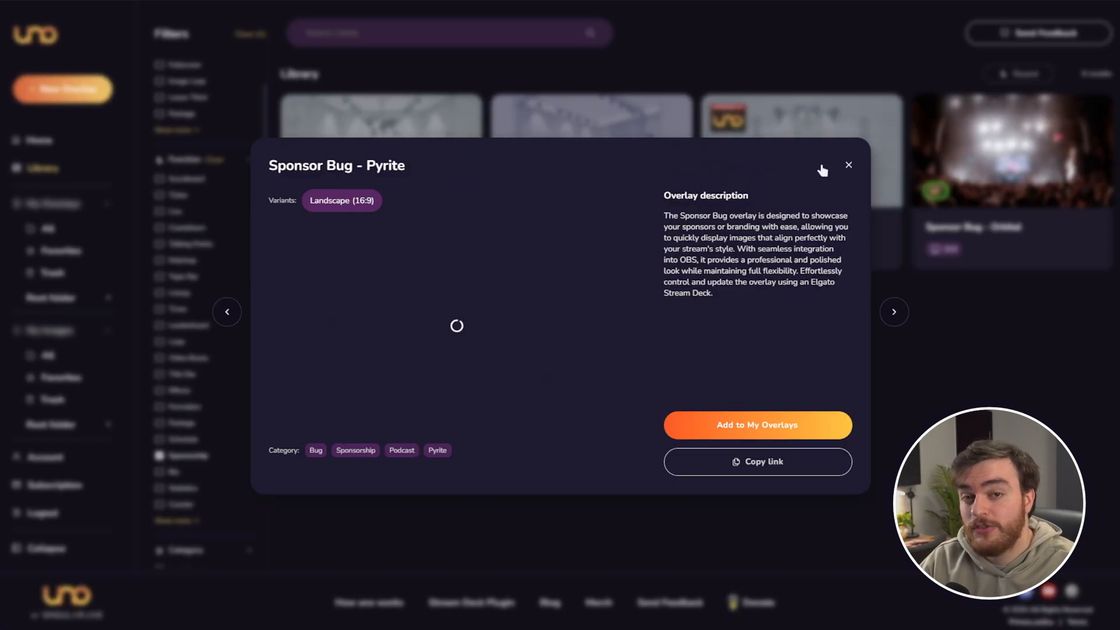
pyautogui.click(849, 165)
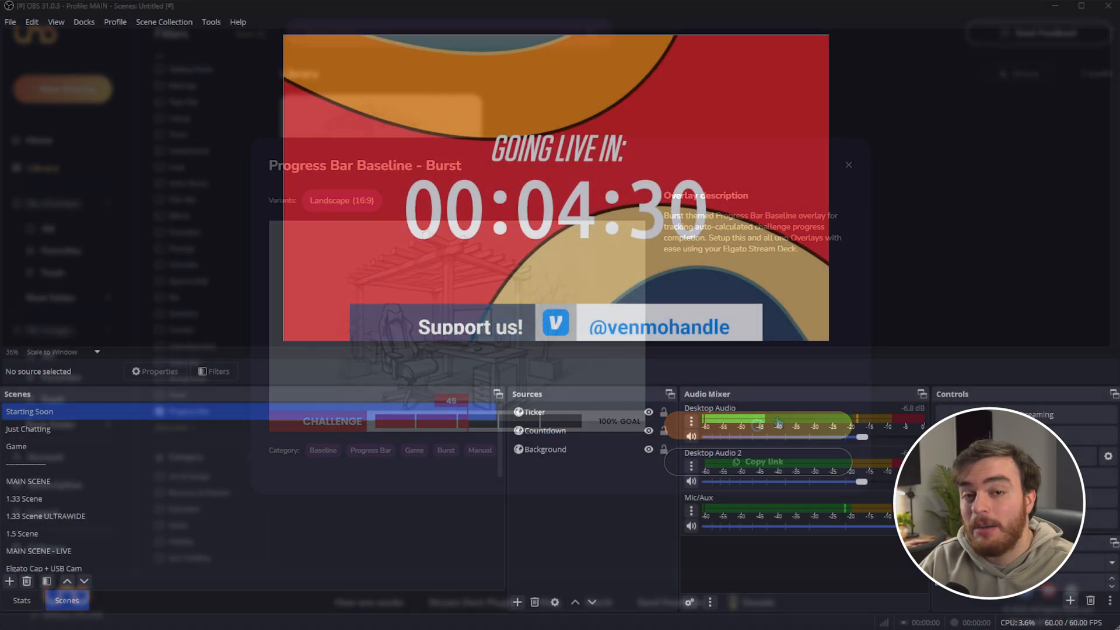
# Preview the Just Chatting scene from the OBS Scenes dock, showing webcam and chat.
pyautogui.click(849, 165)
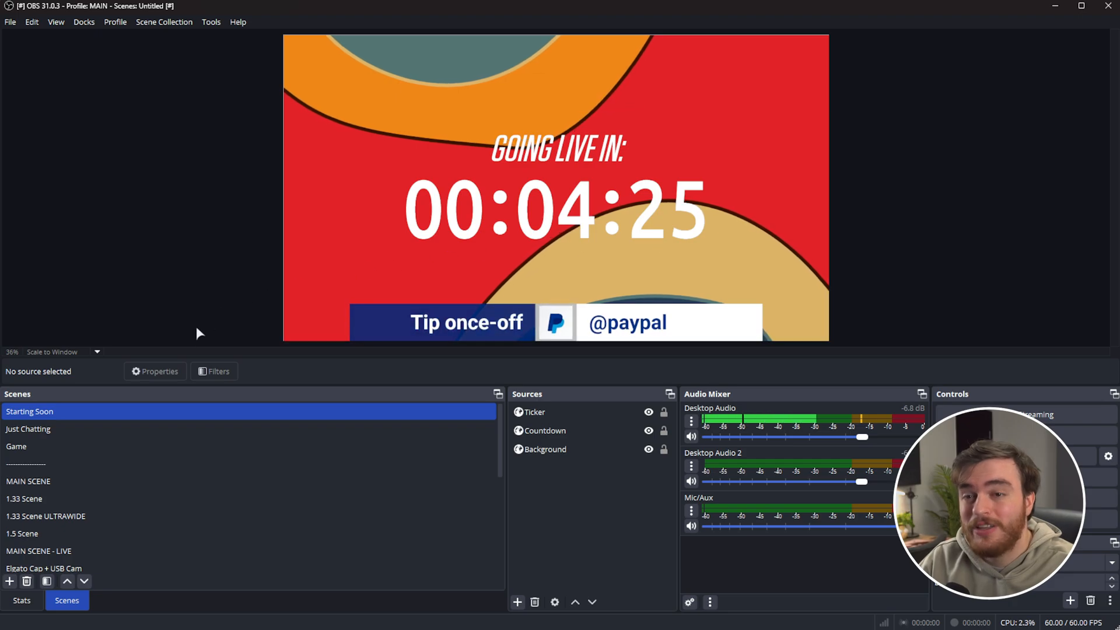
pyautogui.click(28, 429)
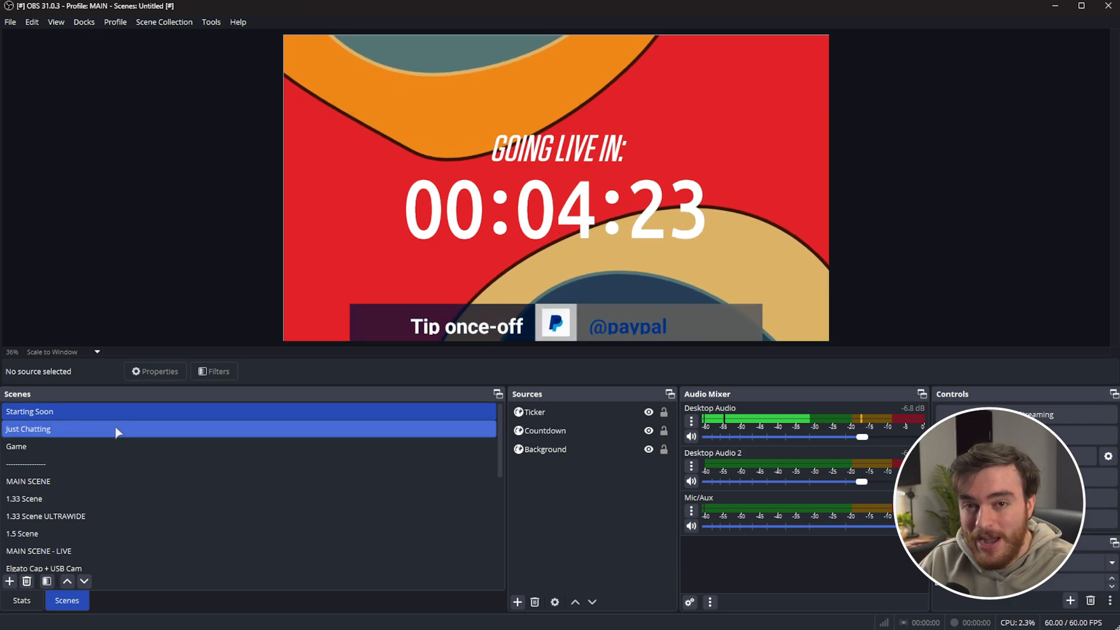
pyautogui.click(28, 429)
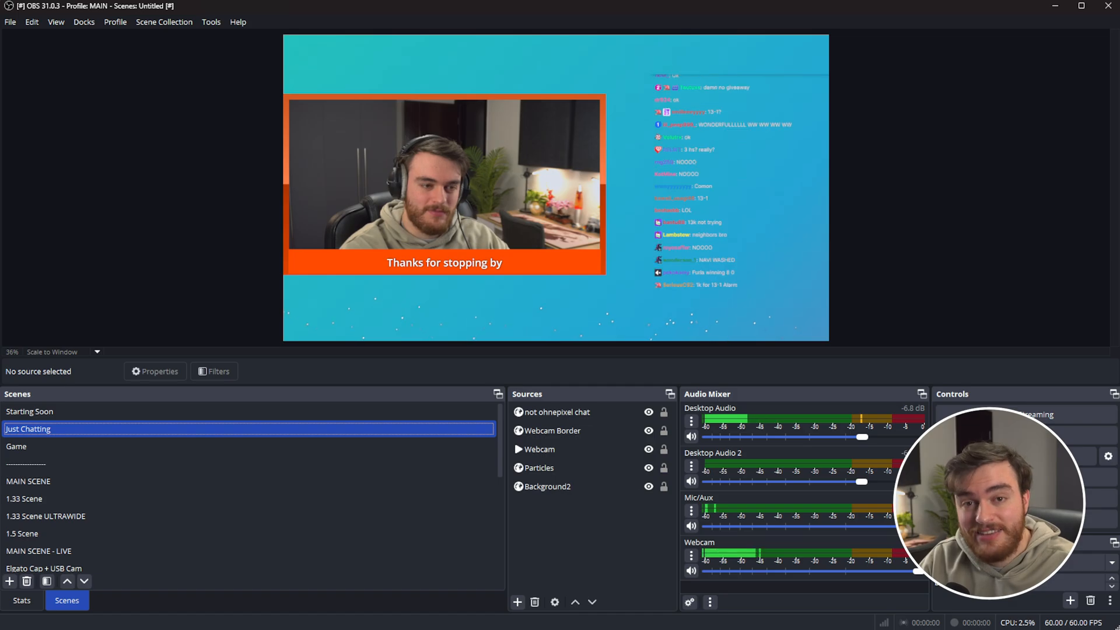
pyautogui.click(16, 446)
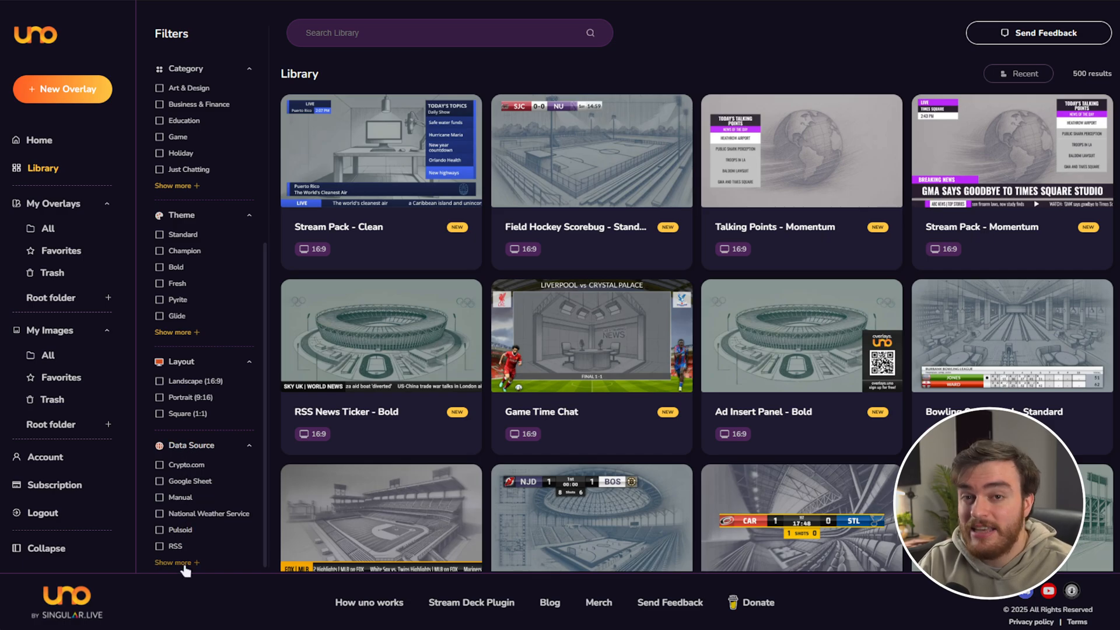
# Expand Data Source filters, try Crypto.com, then filter the library to Pulsoid only.
pyautogui.click(175, 563)
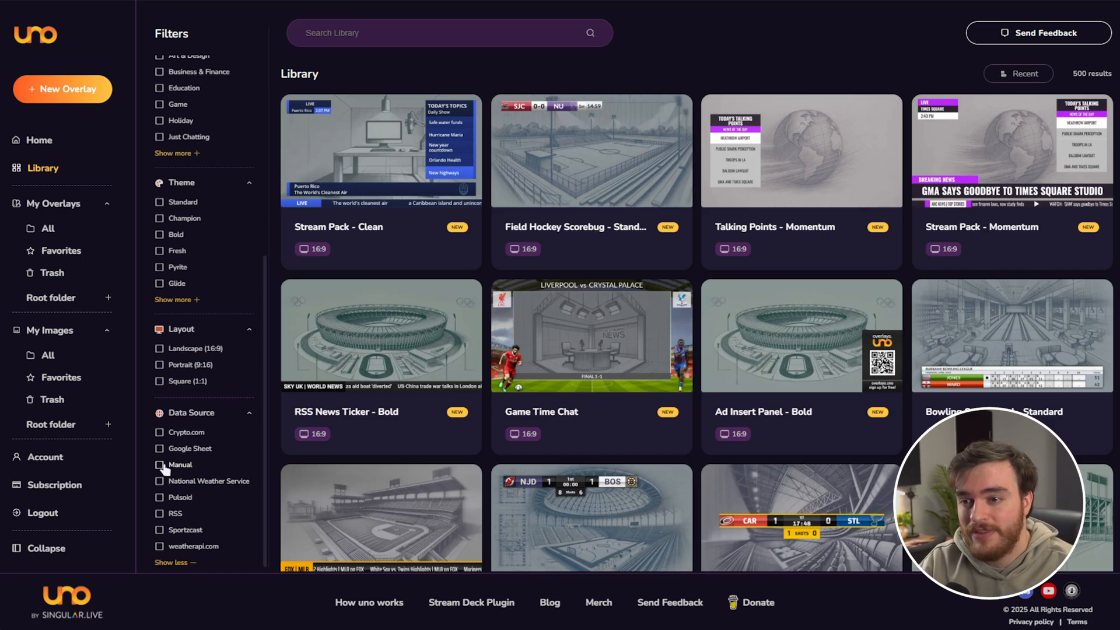
pyautogui.click(159, 432)
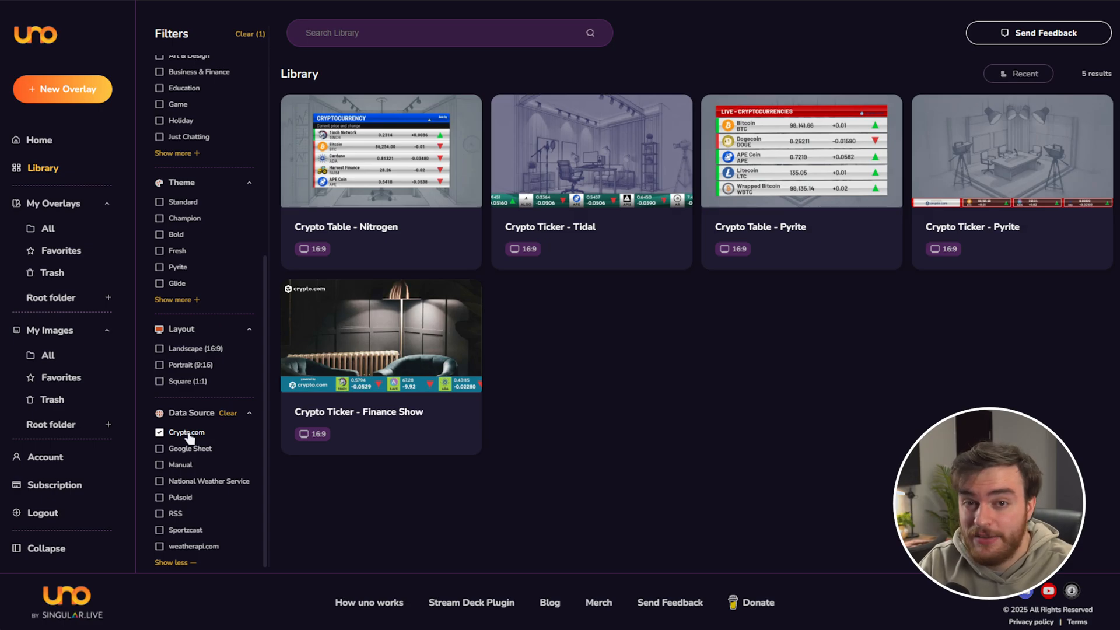
pyautogui.click(159, 497)
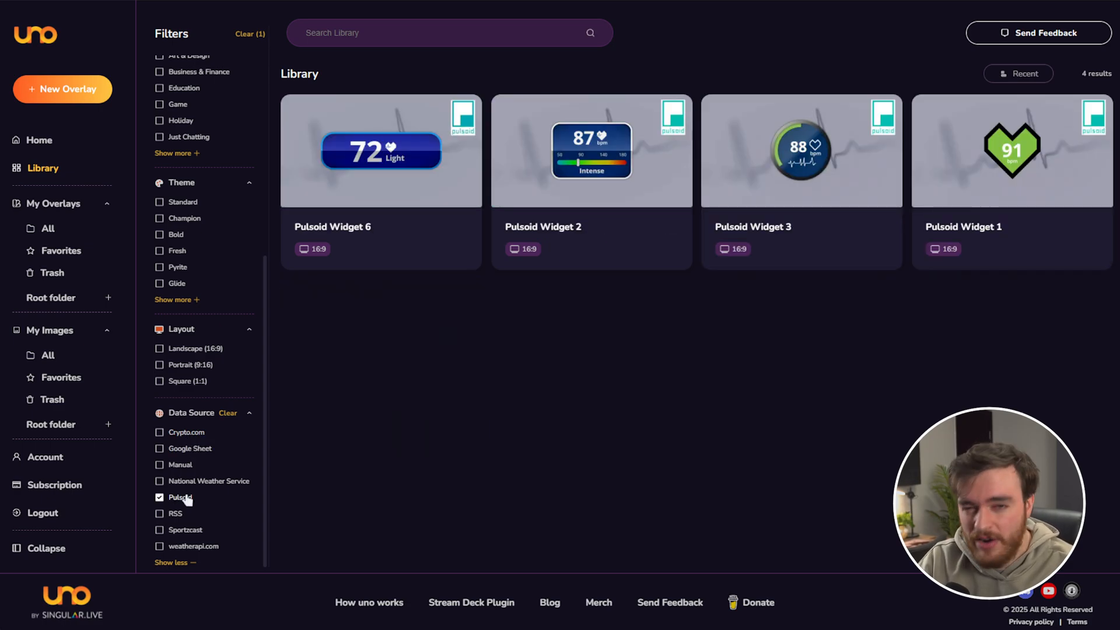
pyautogui.click(160, 514)
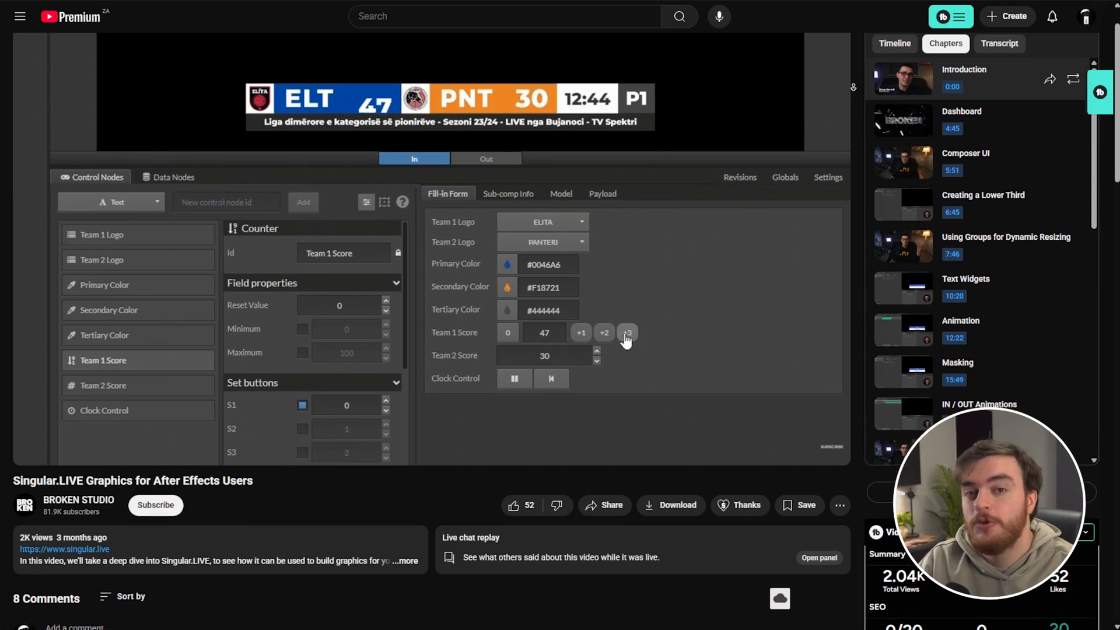
# Show the Singular.LIVE Graphics for After Effects Users tutorial video.
pyautogui.click(506, 264)
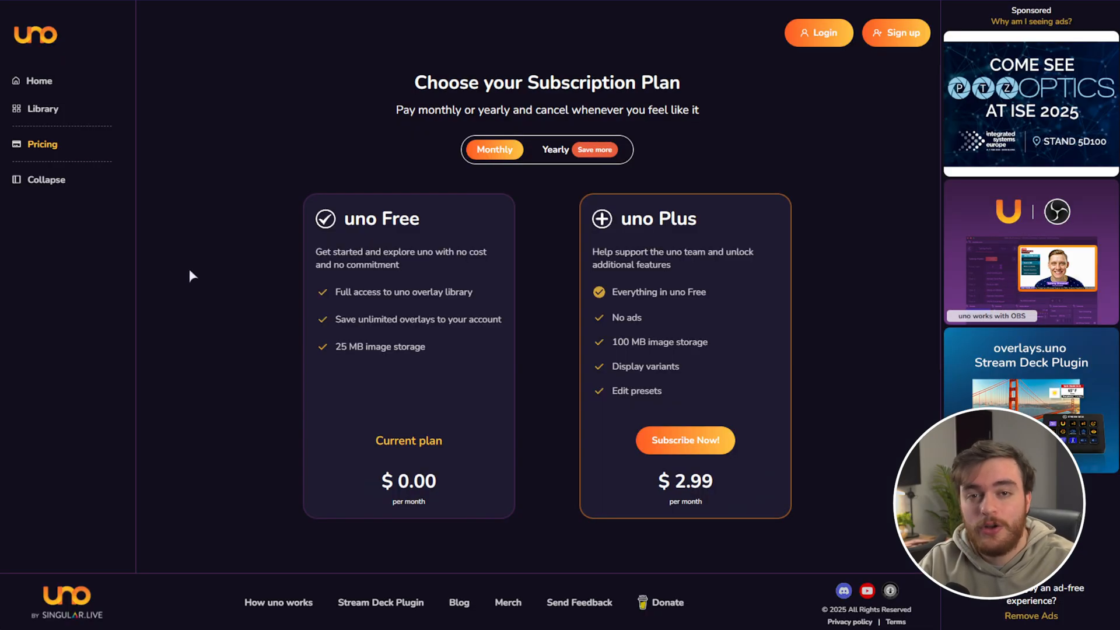
# Switch pricing to Yearly billing so uno Plus shows $1.99 per month.
pyautogui.scroll(-3)
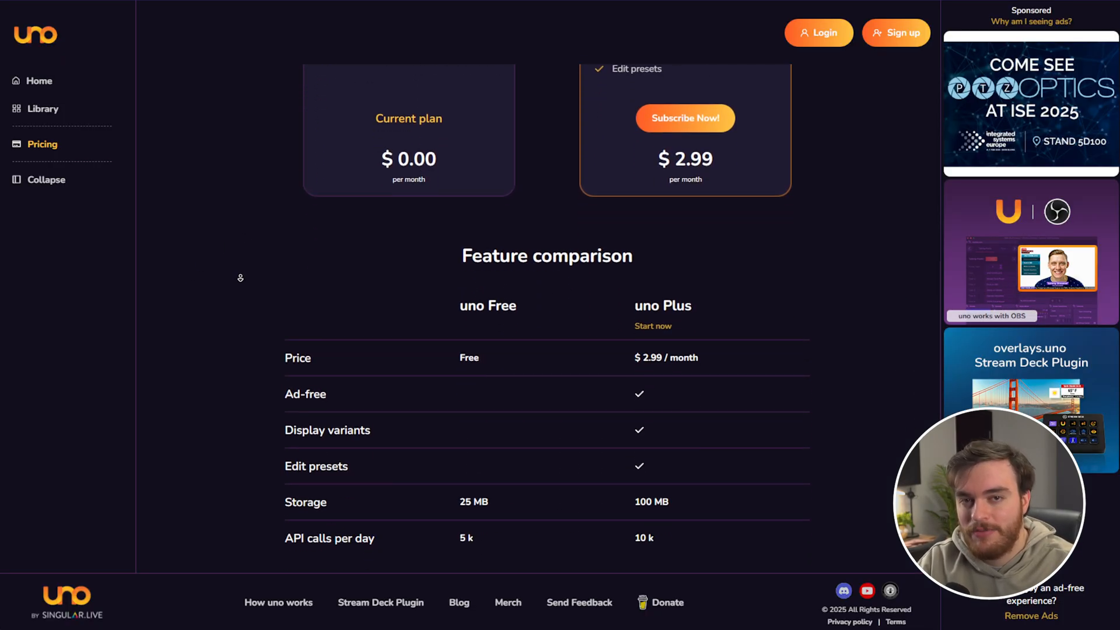
pyautogui.moveTo(237, 296)
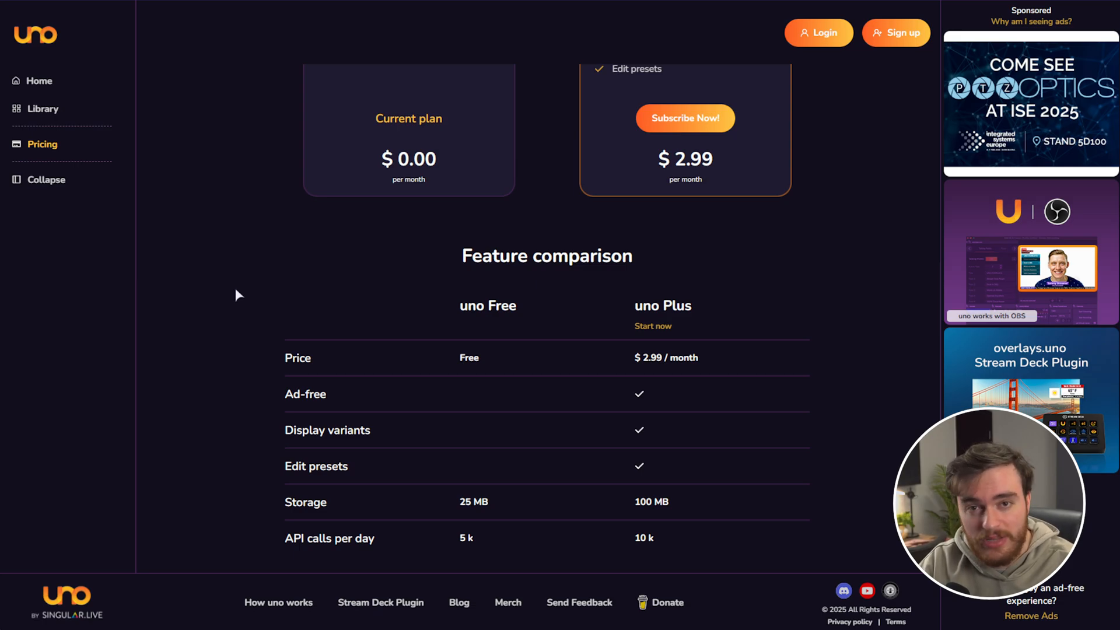
pyautogui.moveTo(238, 491)
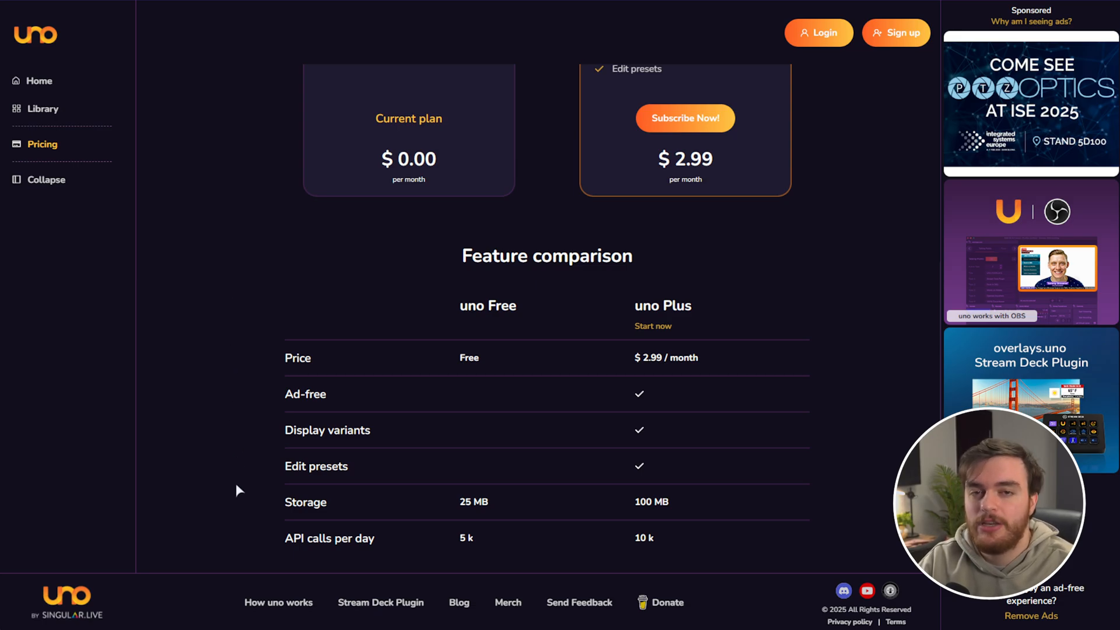
pyautogui.scroll(3)
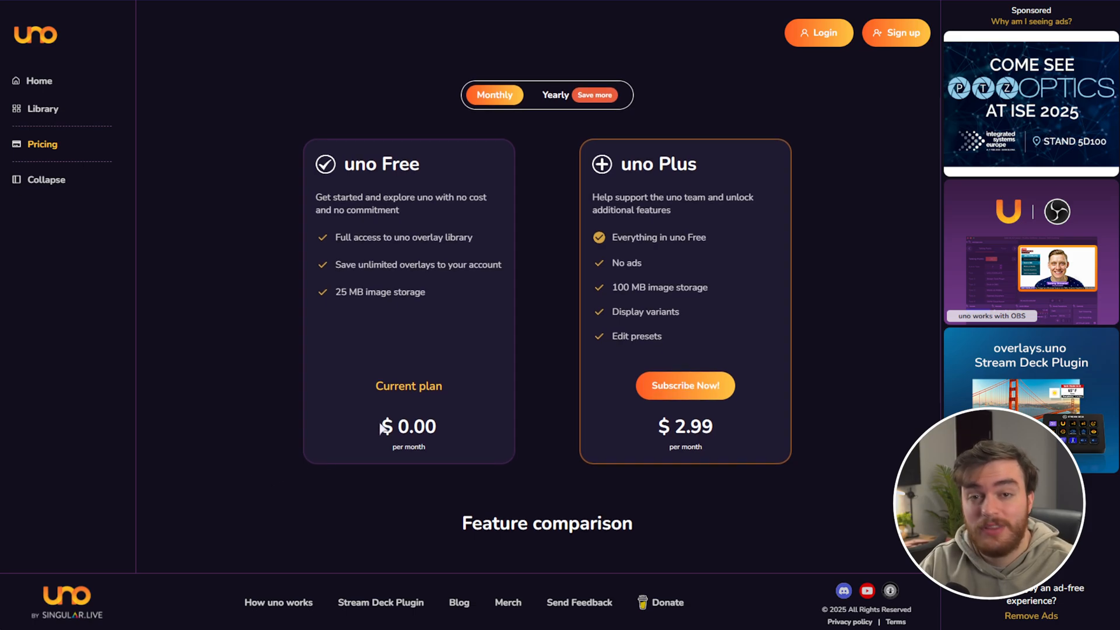
pyautogui.click(555, 95)
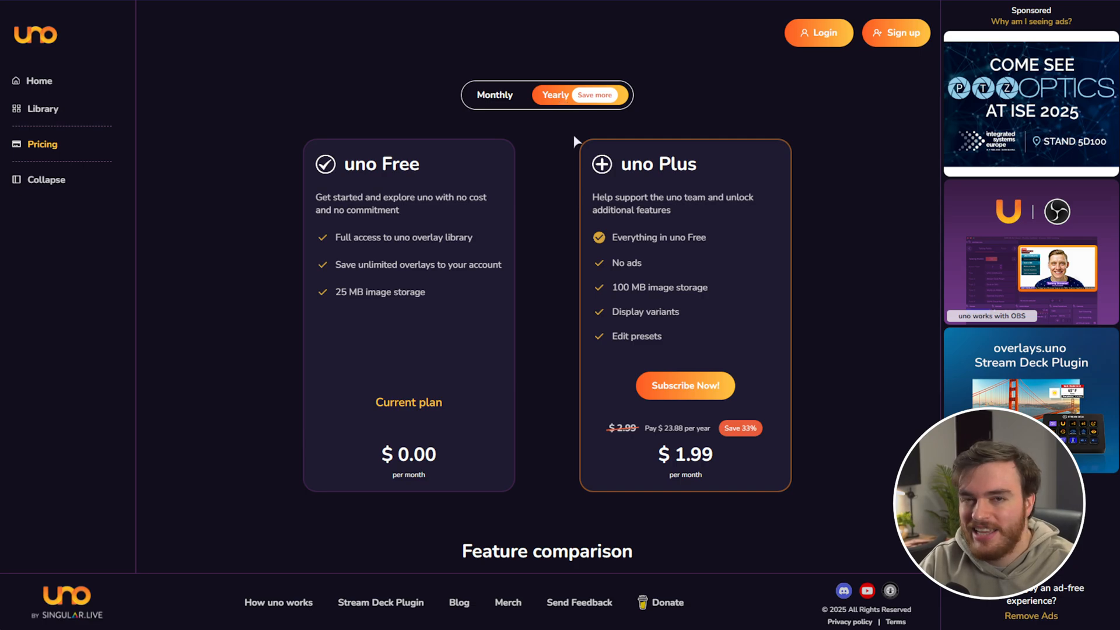
pyautogui.moveTo(663, 293)
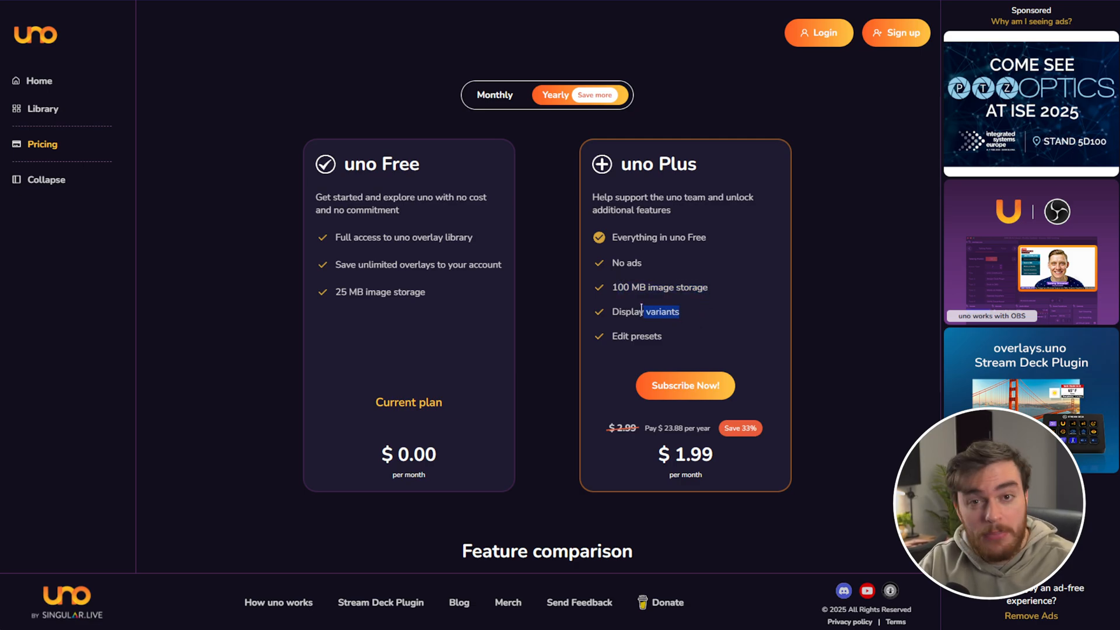
pyautogui.doubleClick(645, 312)
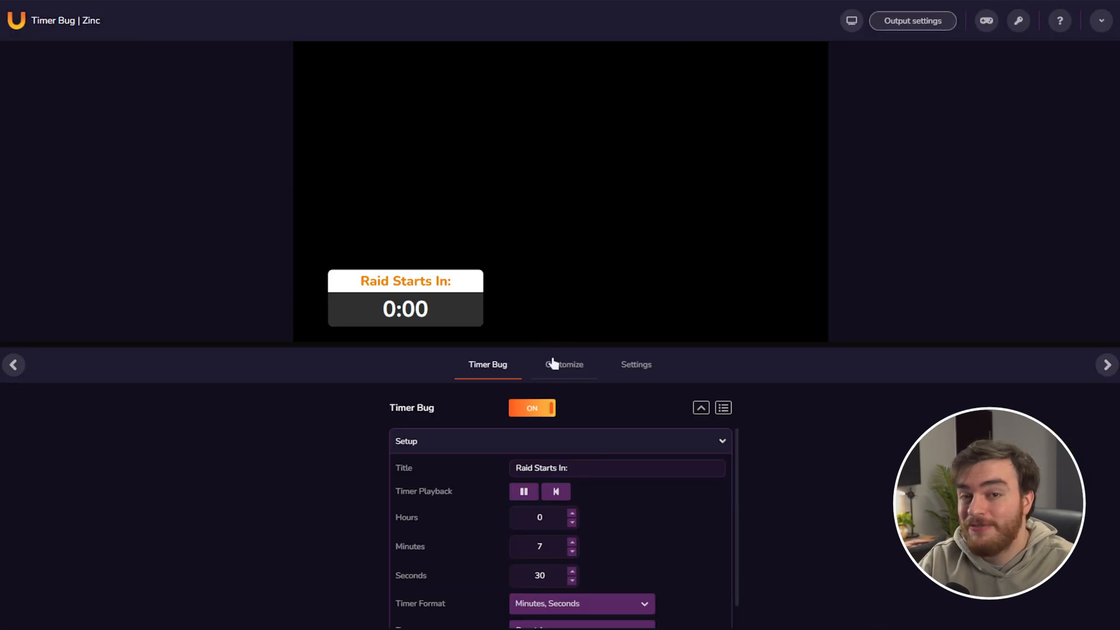
# Customize the timer colours: red title, blue title base and dark red timer base.
pyautogui.click(565, 365)
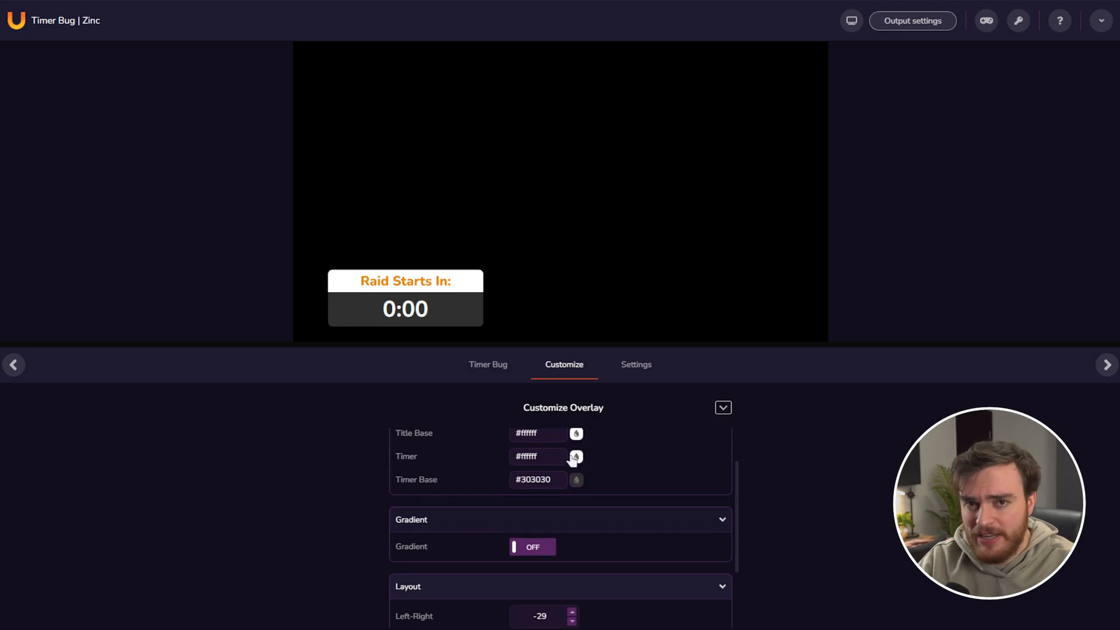
pyautogui.click(576, 457)
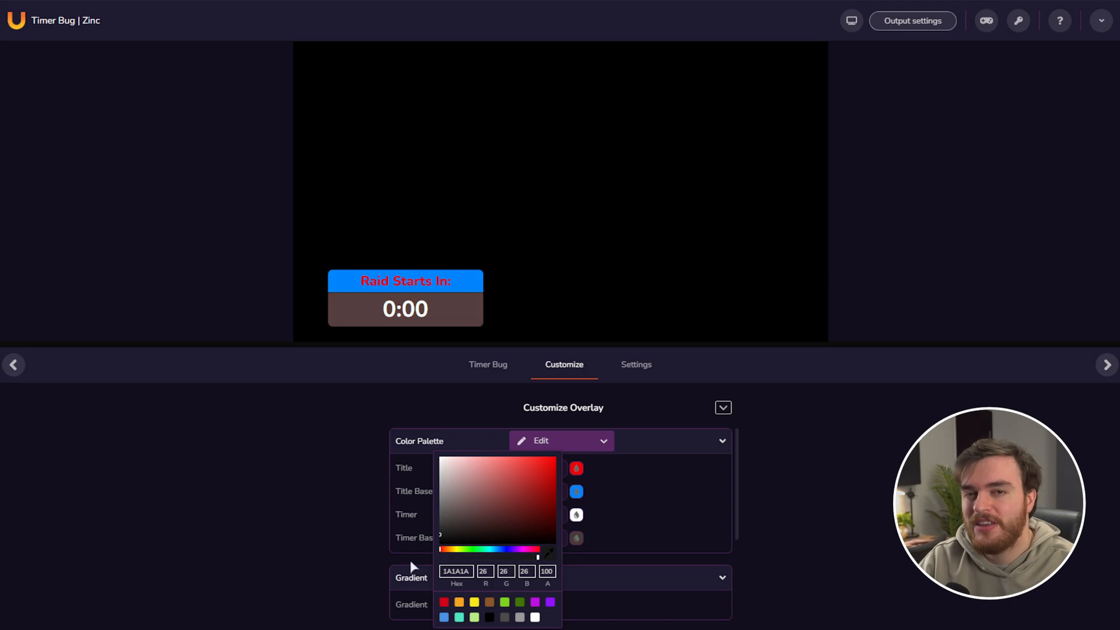
pyautogui.click(577, 538)
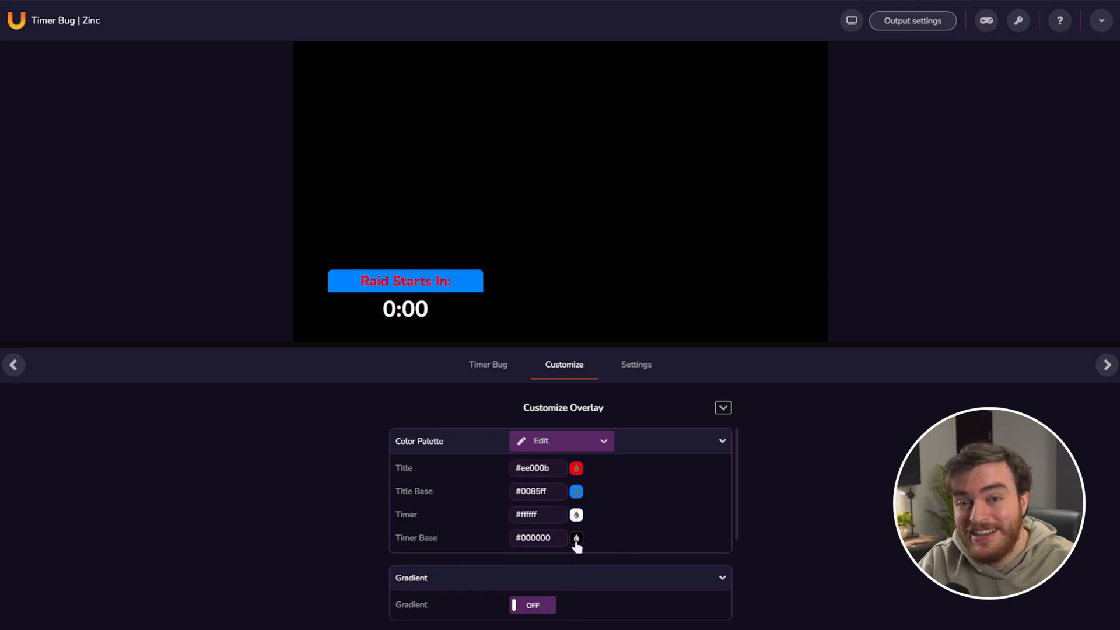
pyautogui.click(576, 538)
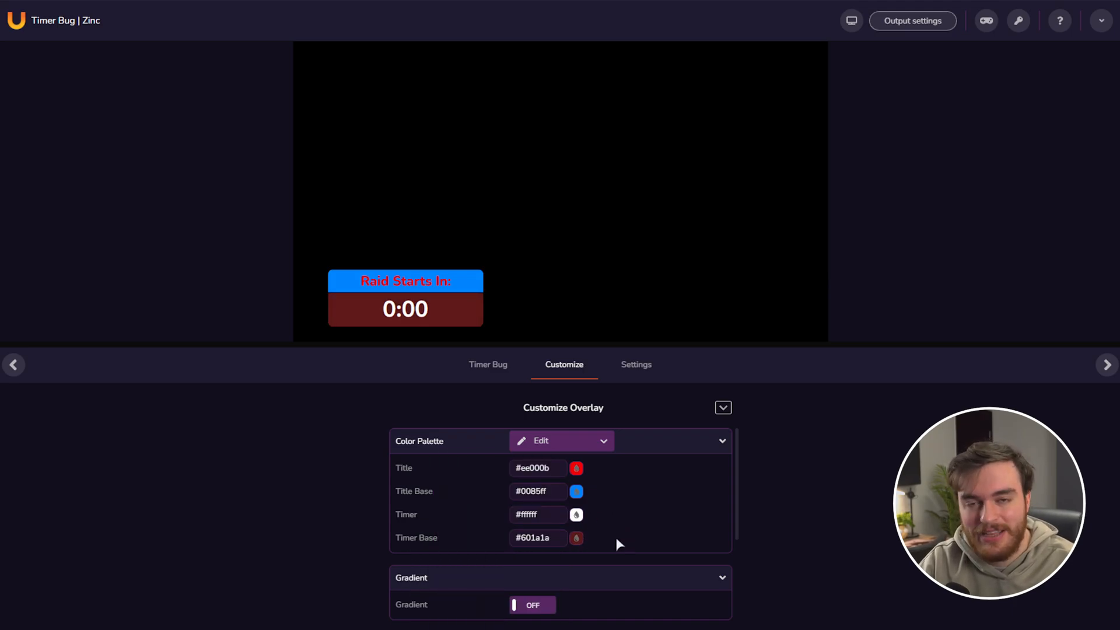
pyautogui.click(576, 538)
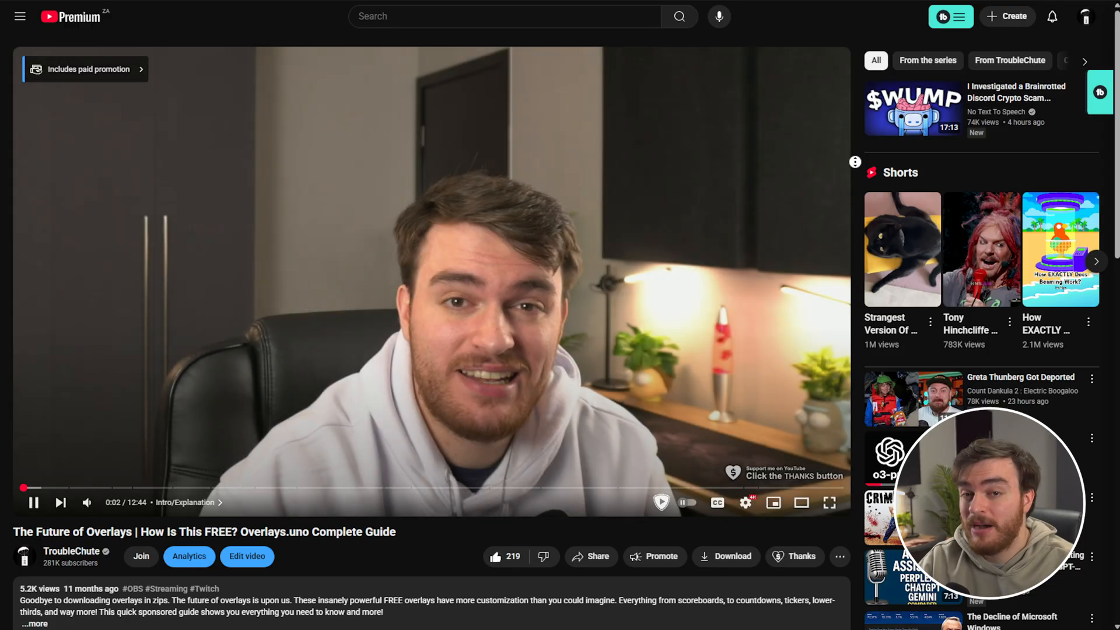
# Scroll the overlays guide video page down to its tag list and viewer comments.
pyautogui.scroll(-3)
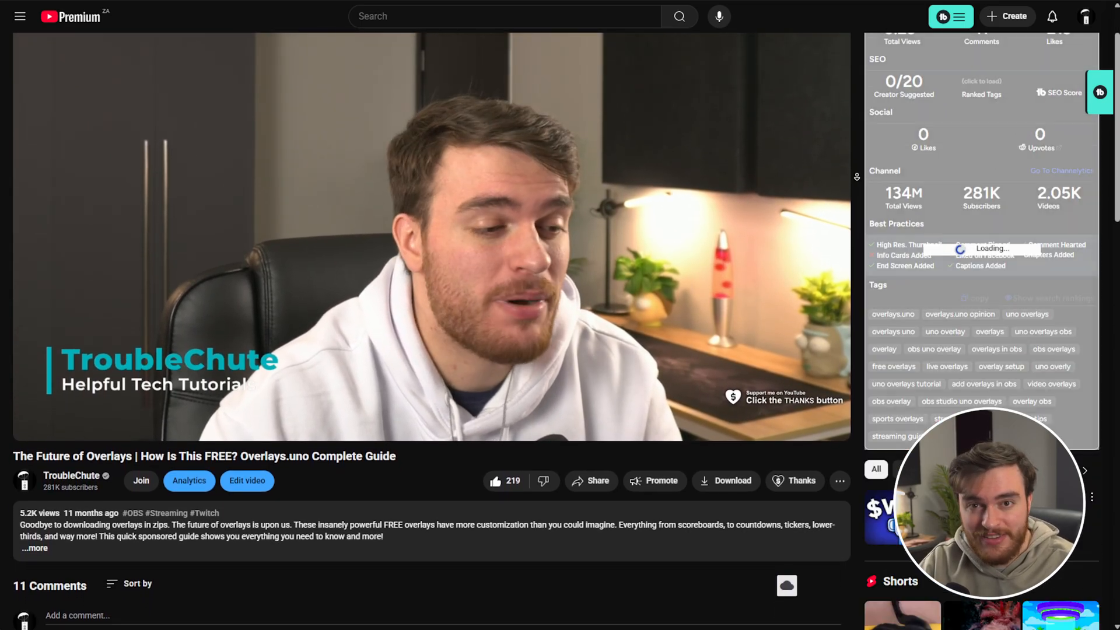
pyautogui.scroll(-3)
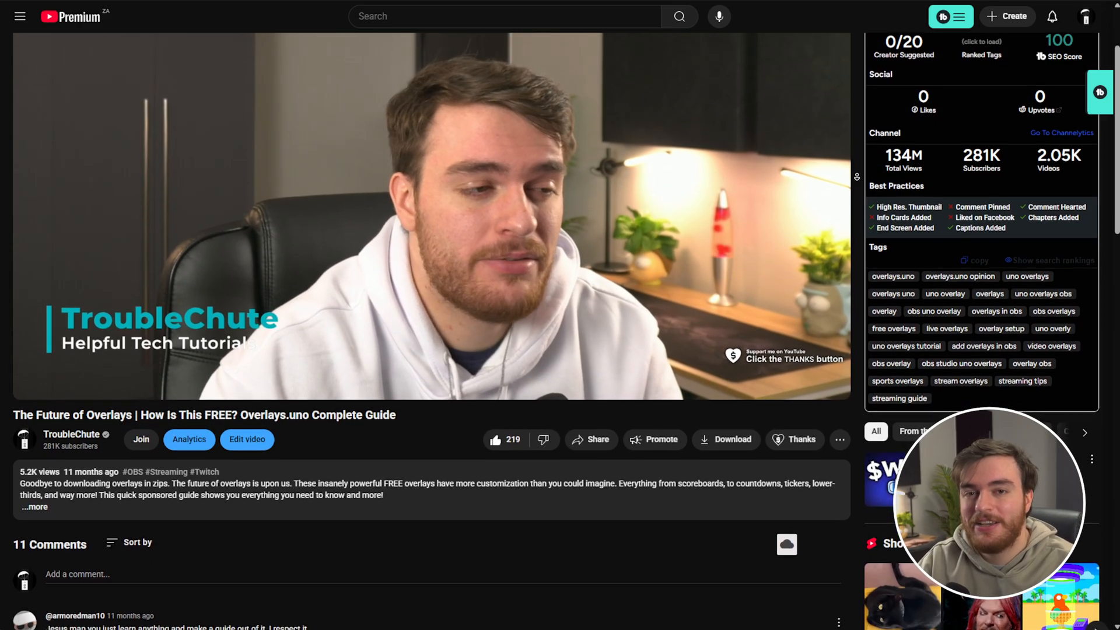
pyautogui.scroll(-3)
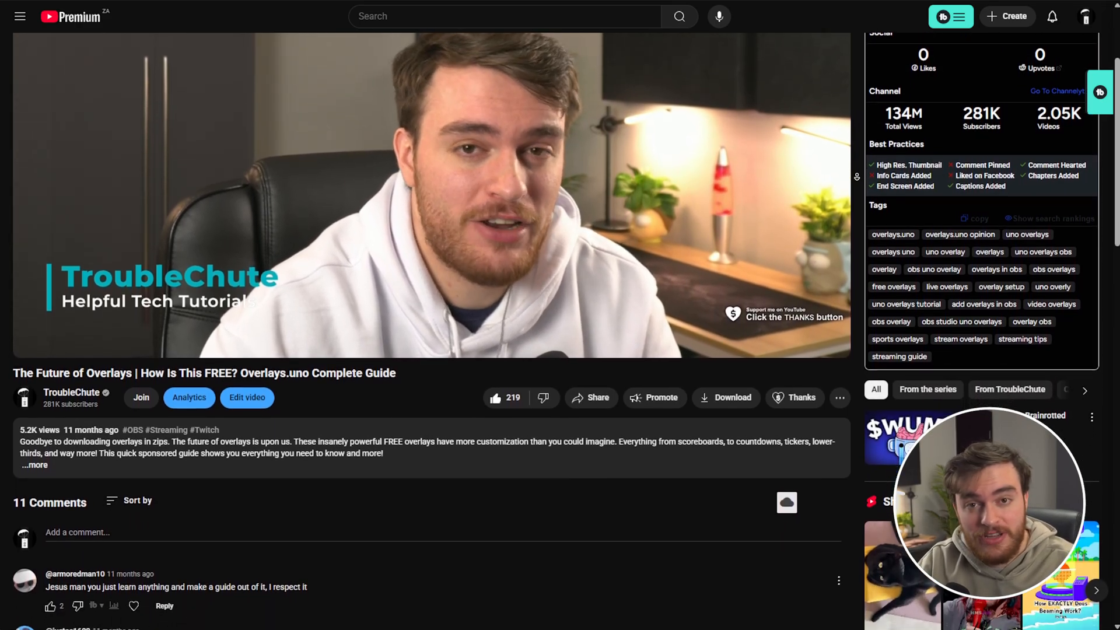
pyautogui.scroll(-3)
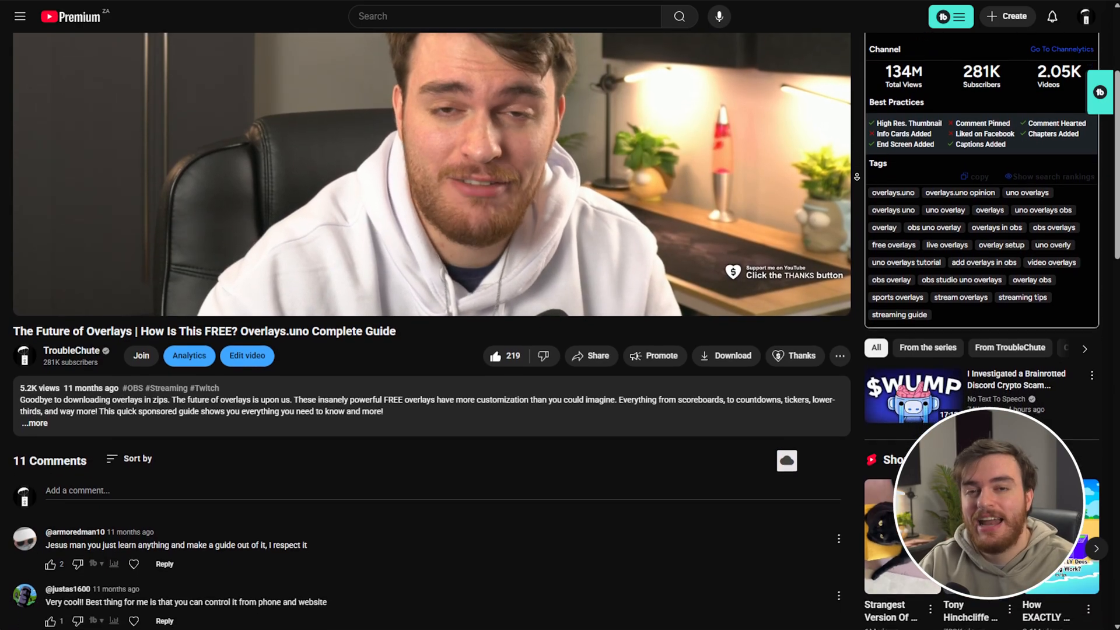
pyautogui.scroll(-3)
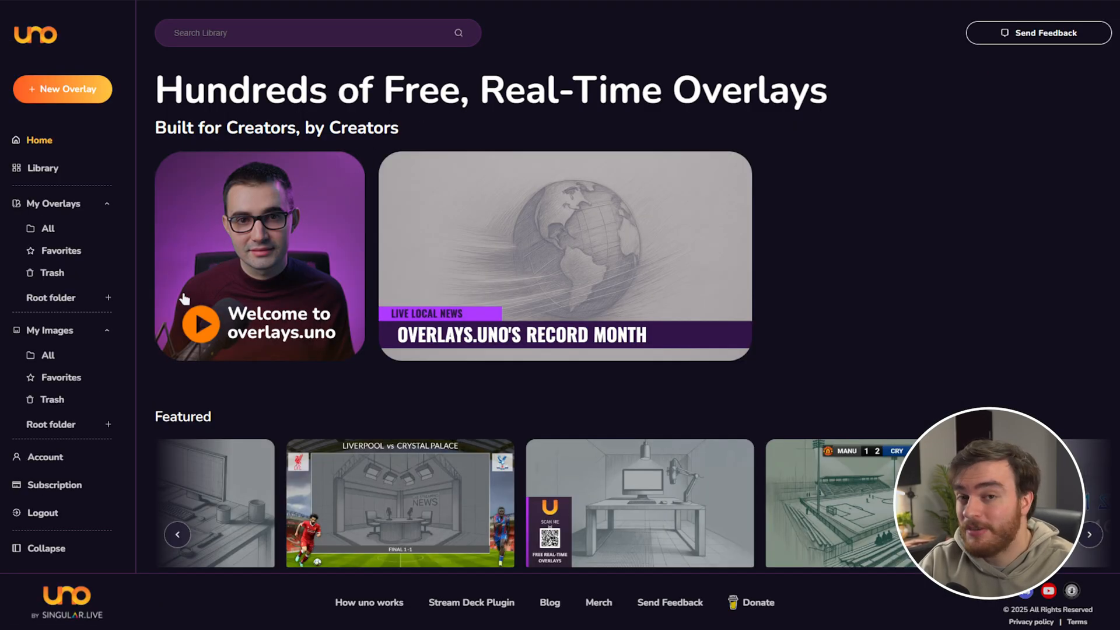
# Go to the uno Affiliate Links page and view its signup and revenue-share terms.
pyautogui.click(45, 457)
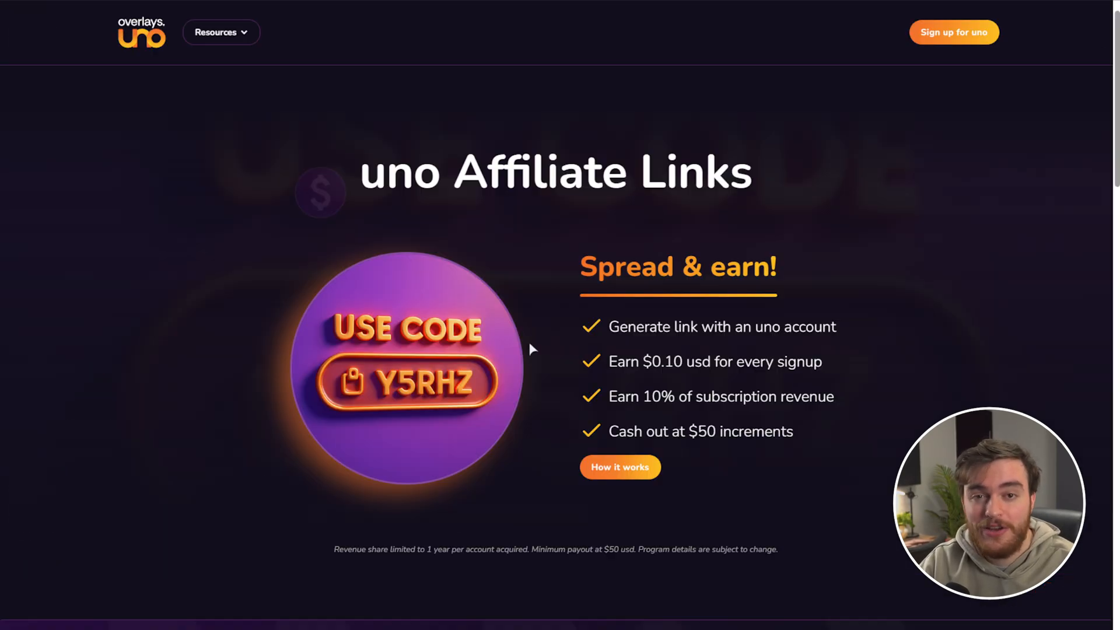
pyautogui.scroll(-3)
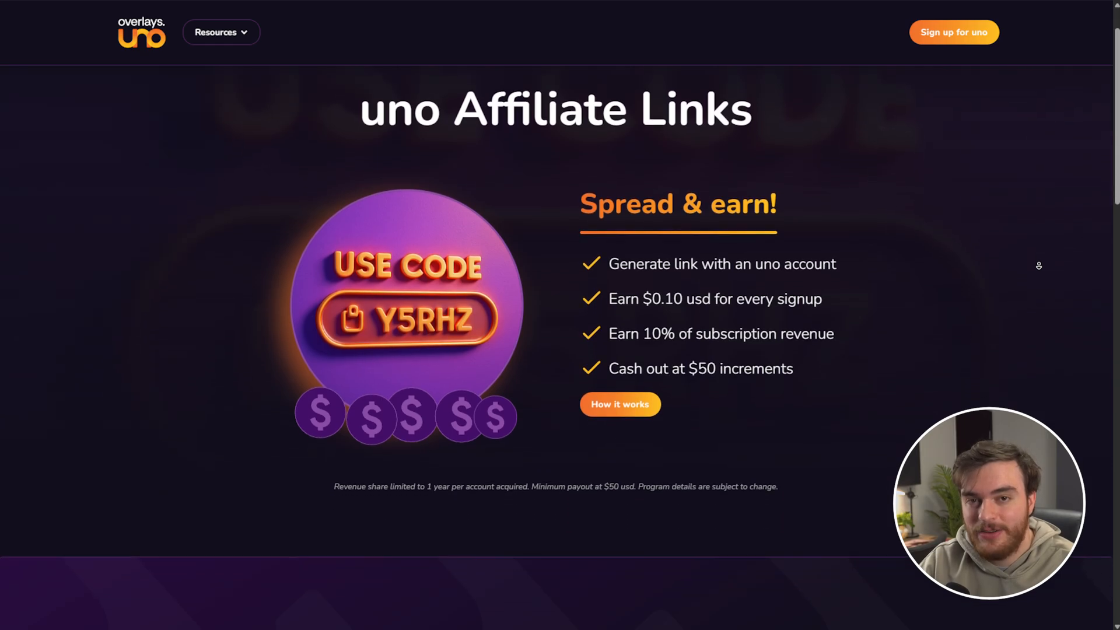